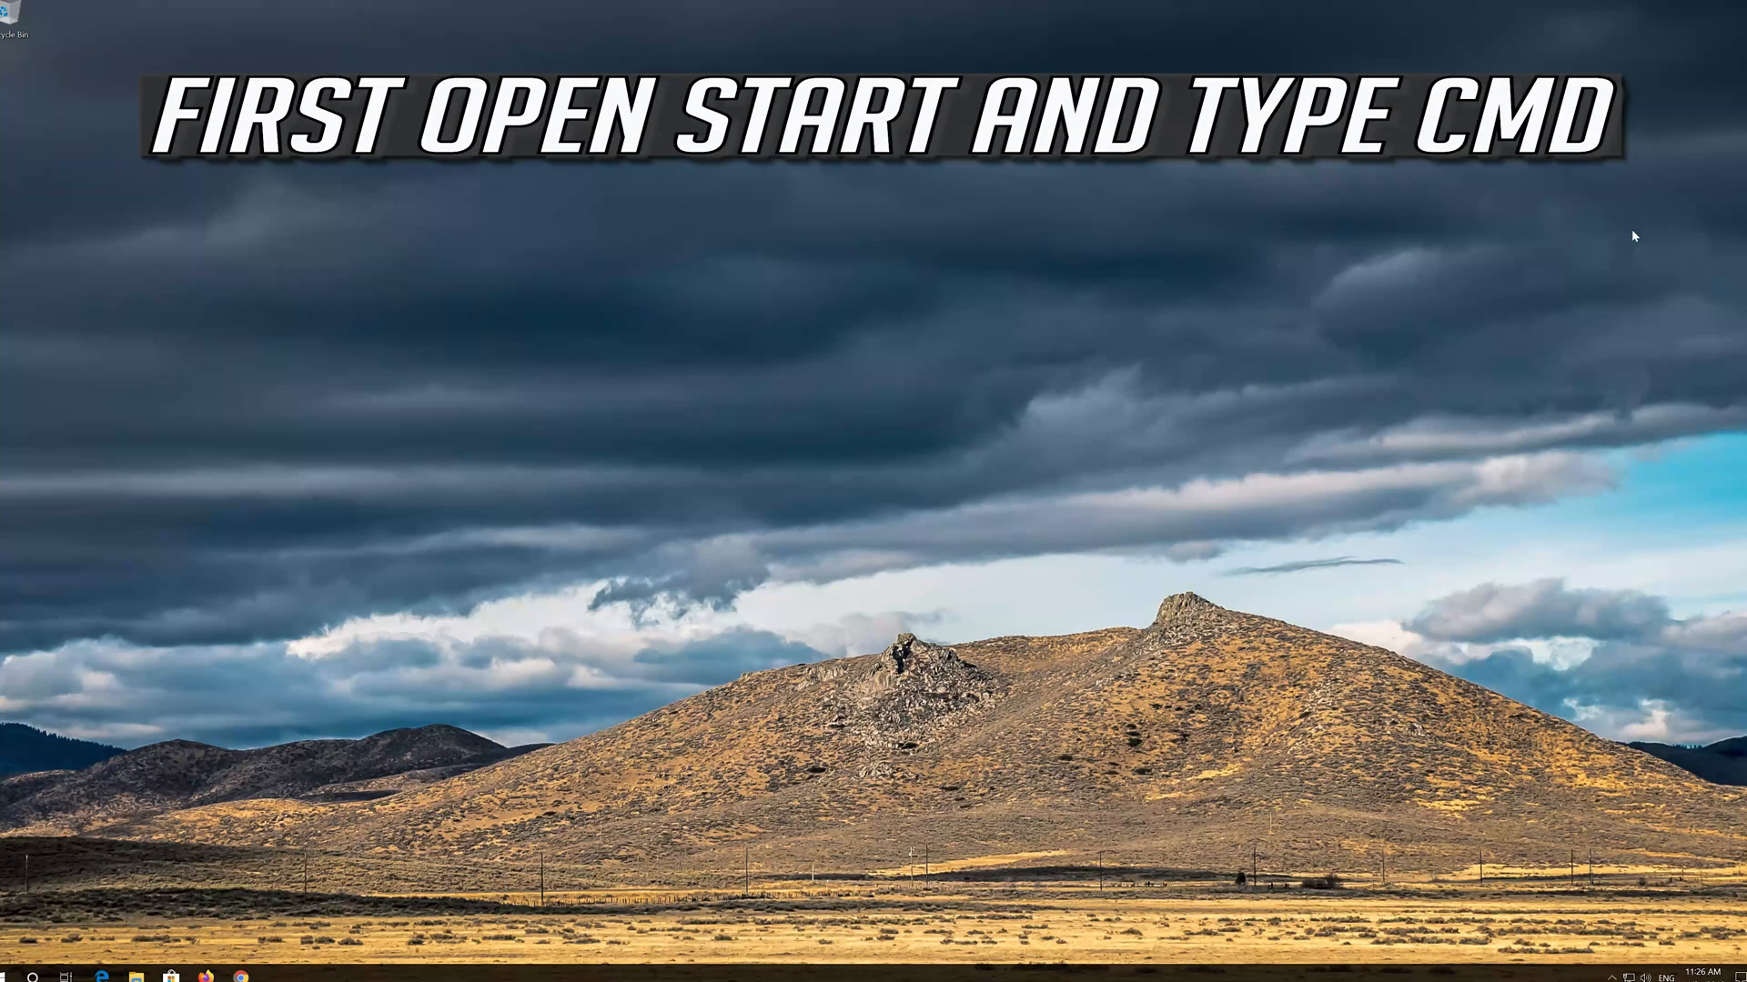
# Search Start for 'cmd' and run Command Prompt as administrator.
pyautogui.write('cm')
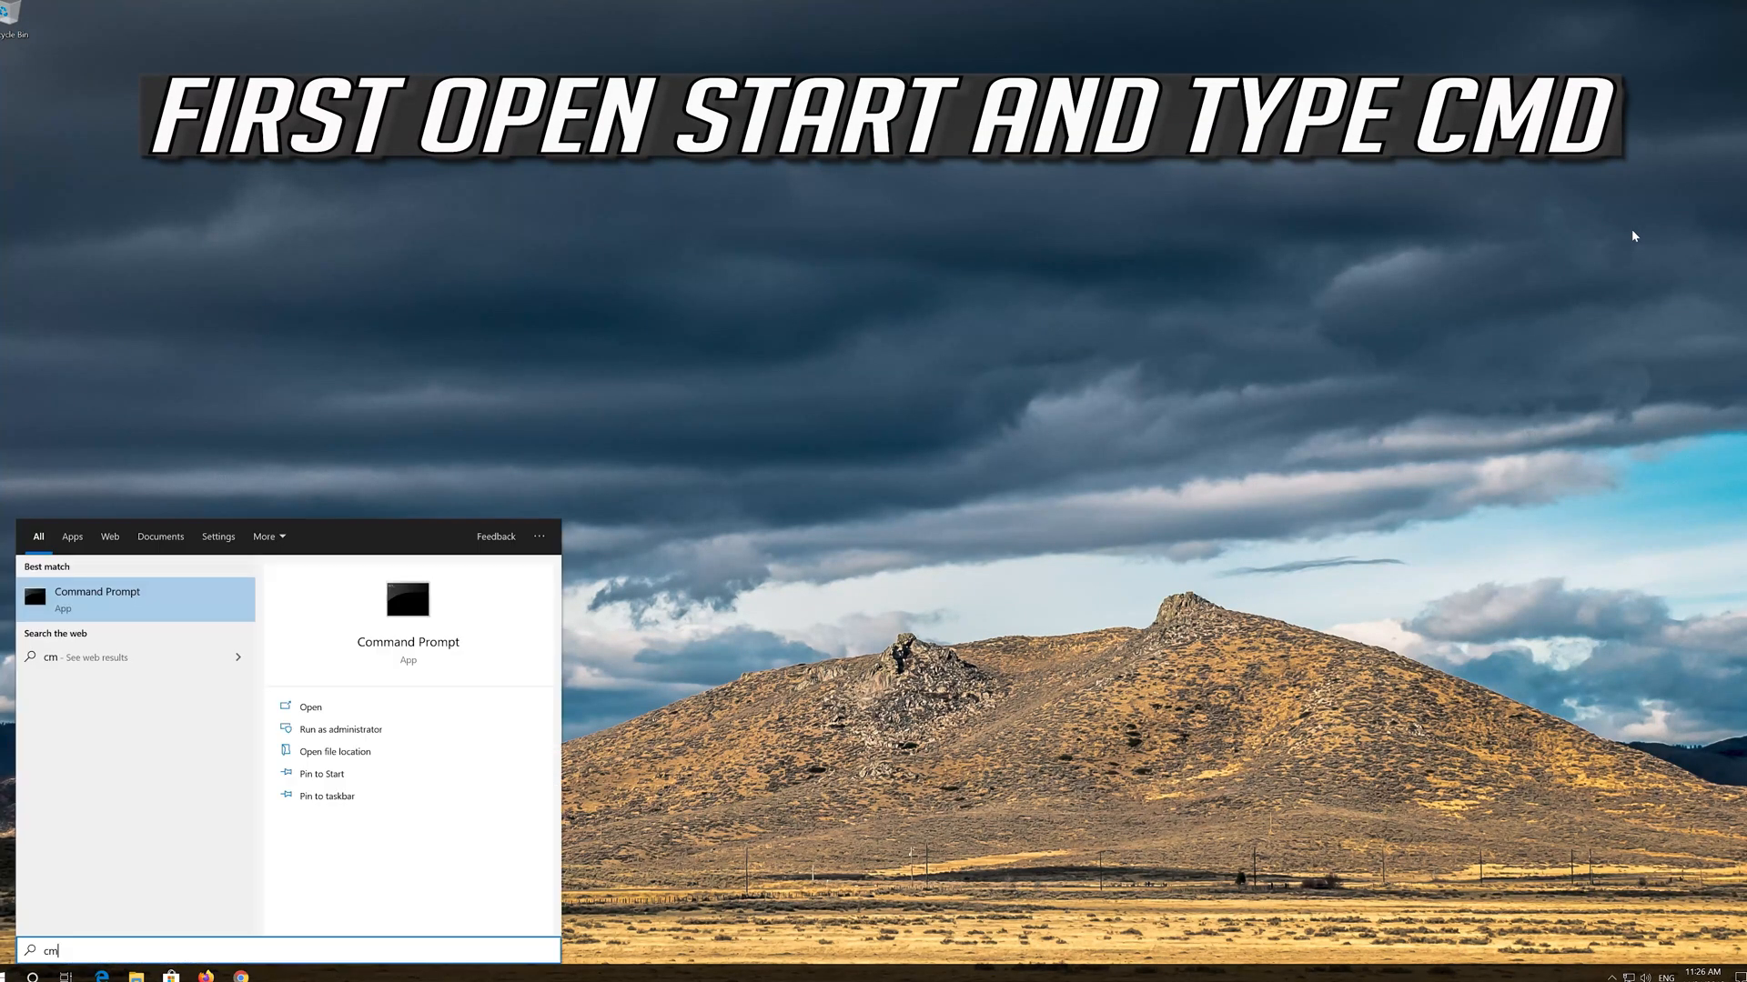
pyautogui.write('d')
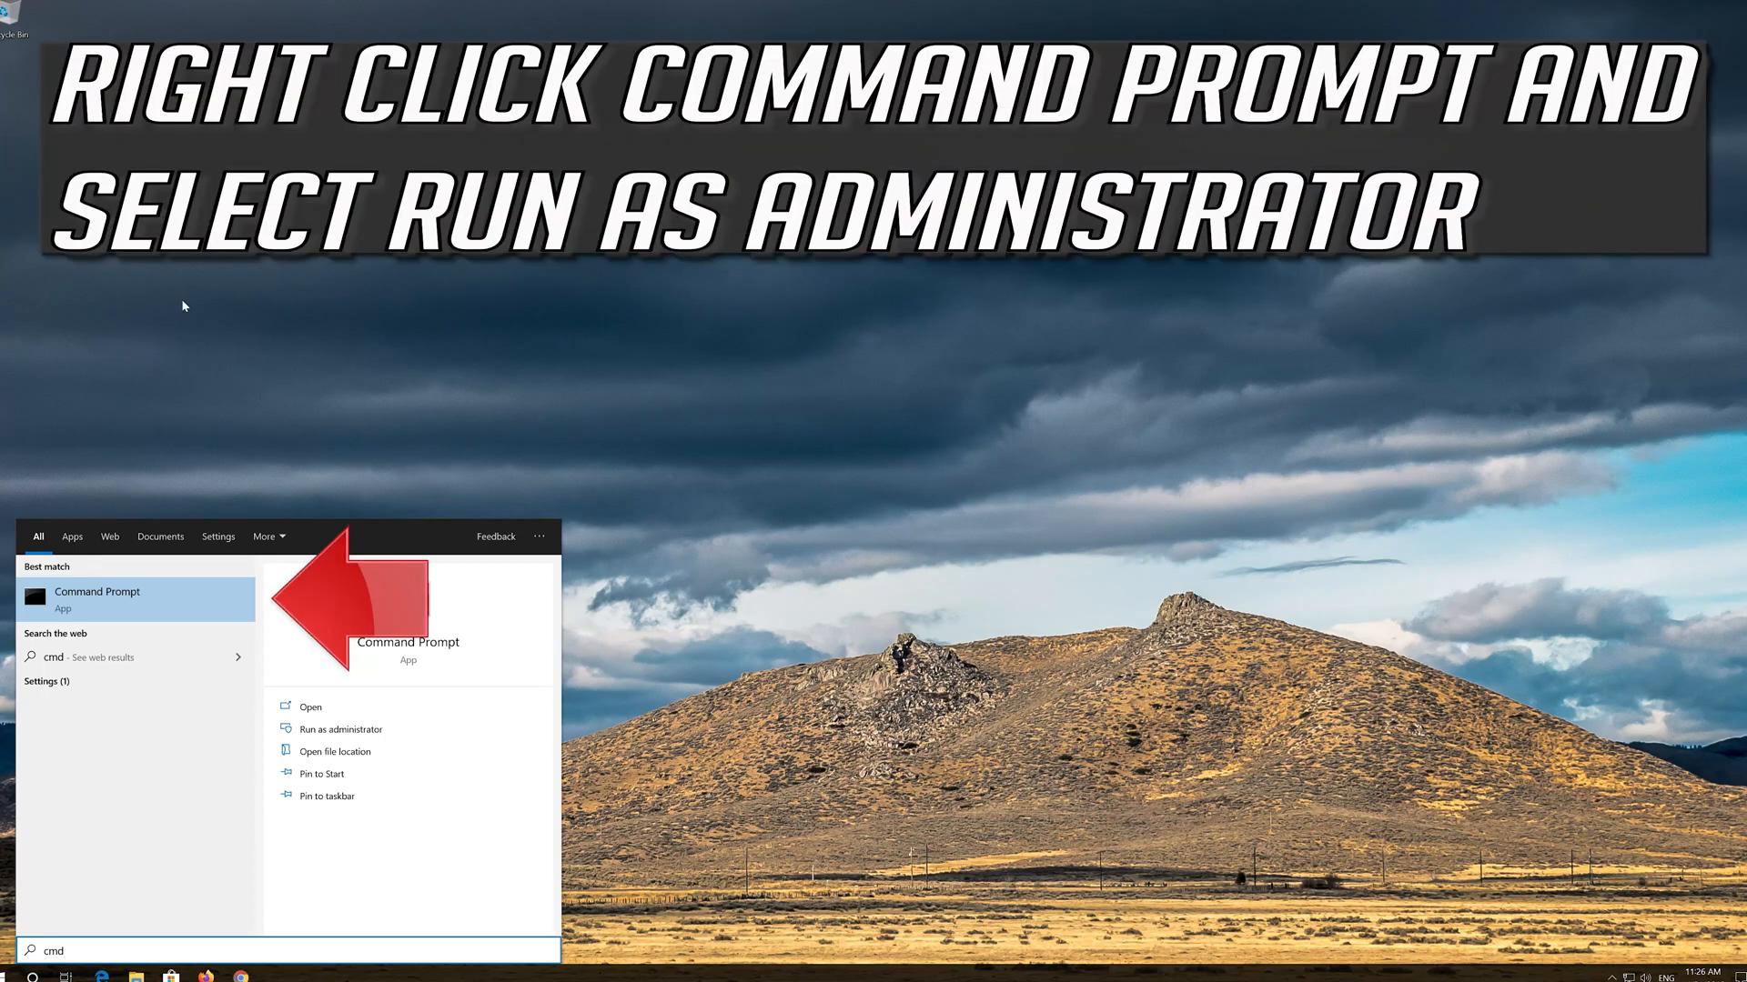
pyautogui.rightClick(98, 599)
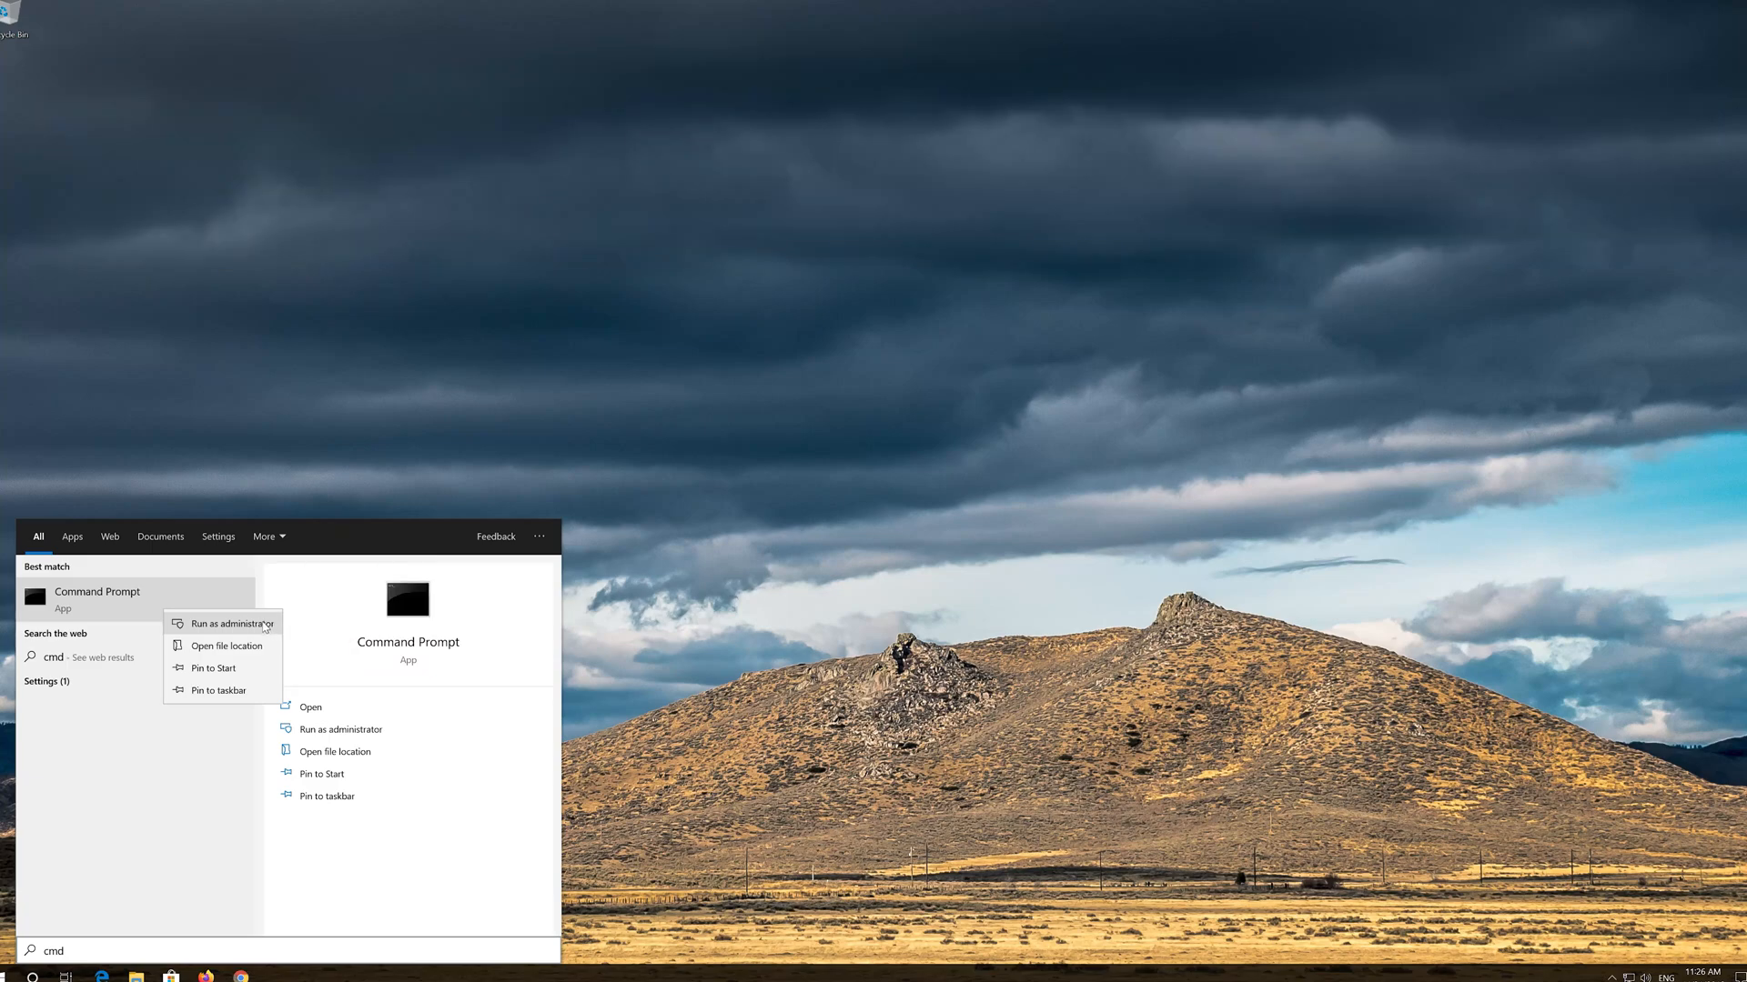
pyautogui.click(222, 622)
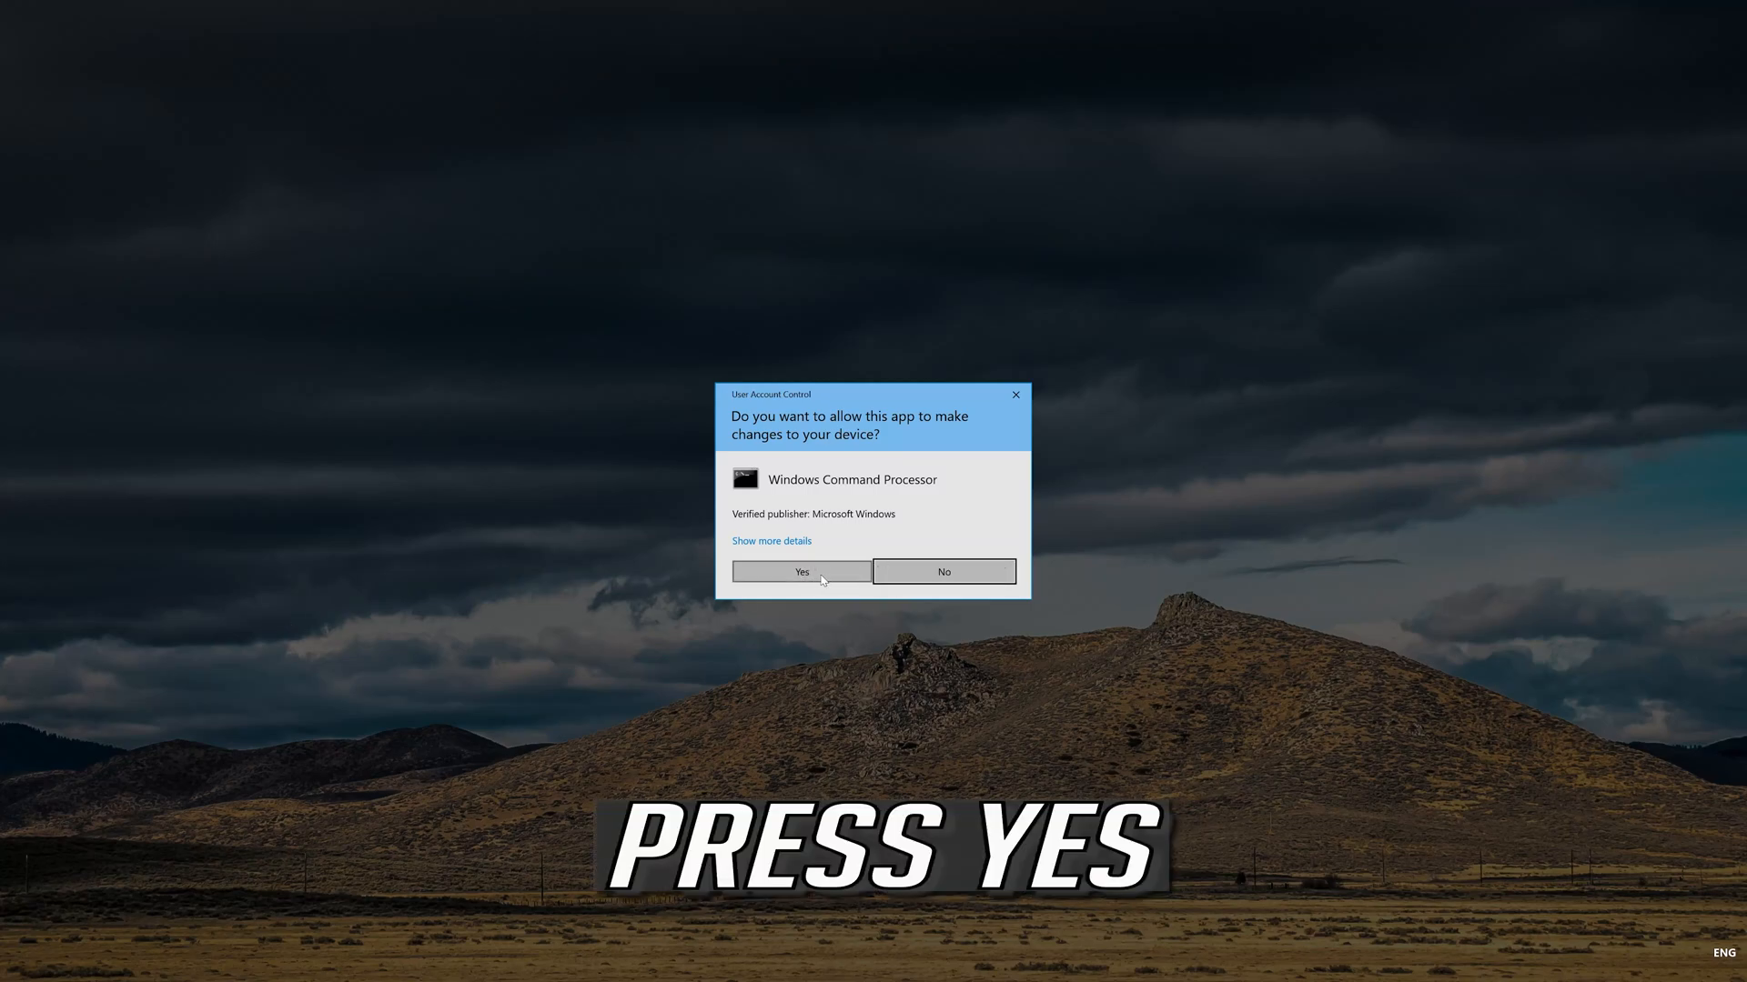
# Approve elevation and run netsh int ip reset with the log at C:\resetlog.txt.
pyautogui.click(801, 572)
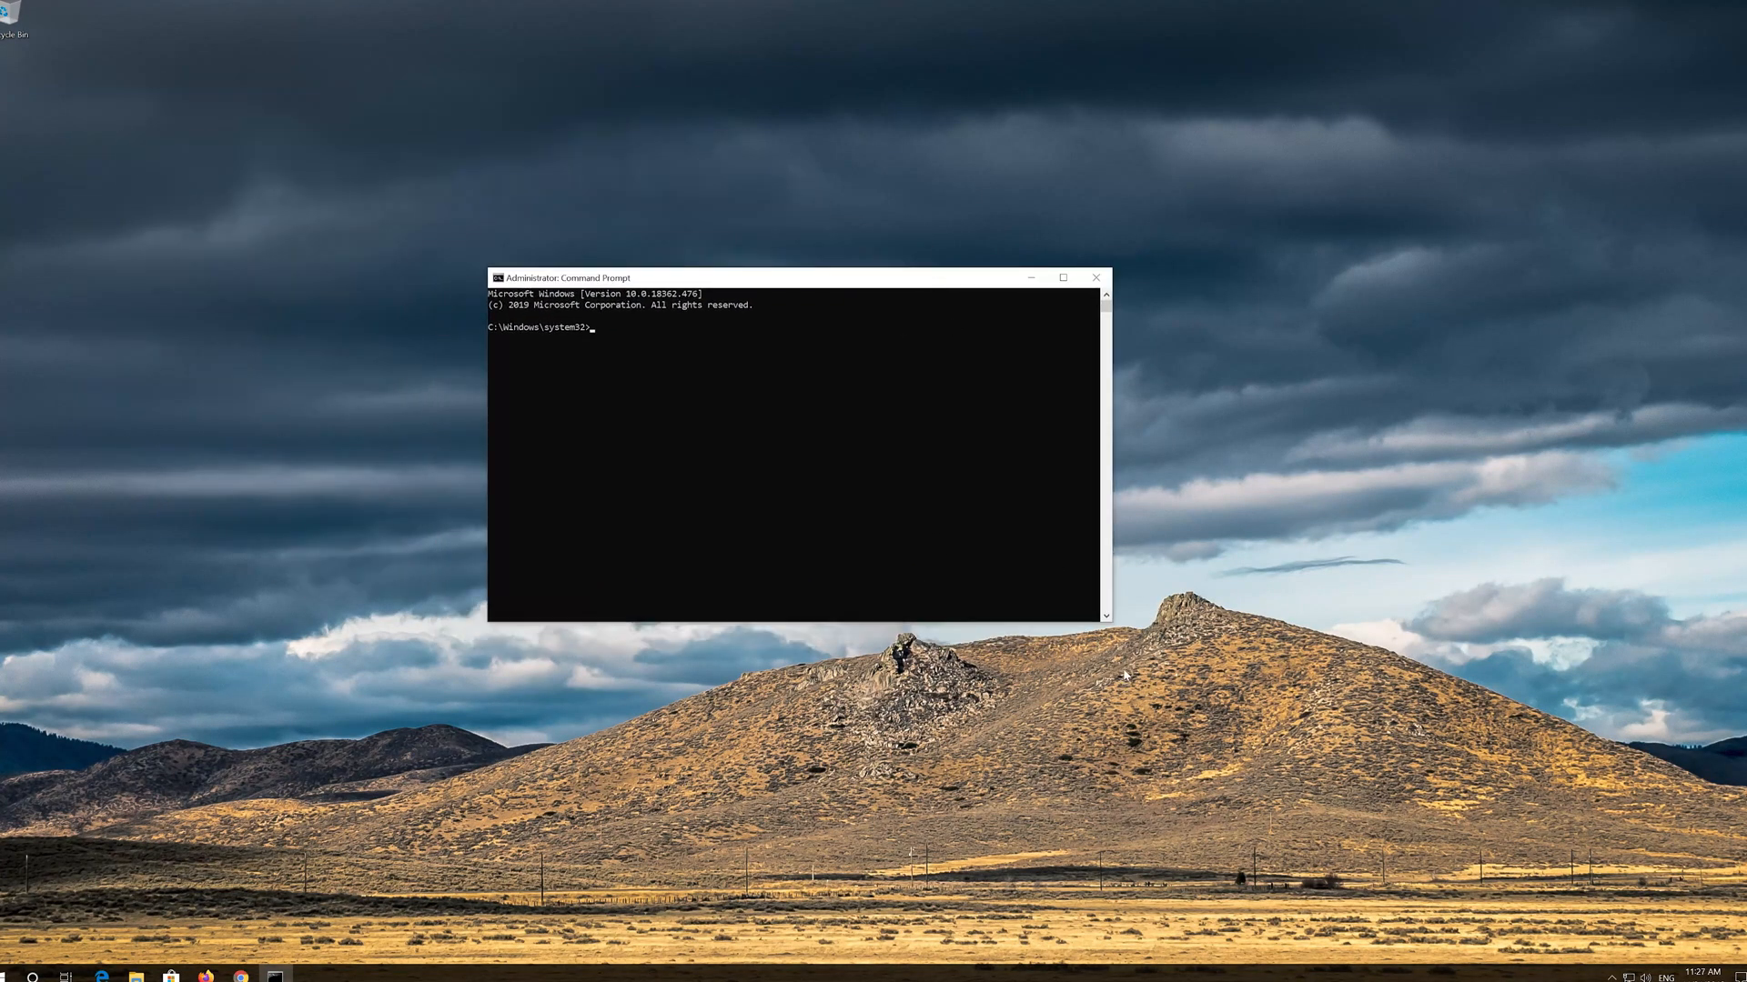
pyautogui.moveTo(1110, 624); pyautogui.dragTo(1208, 653)
pyautogui.write('netsh')
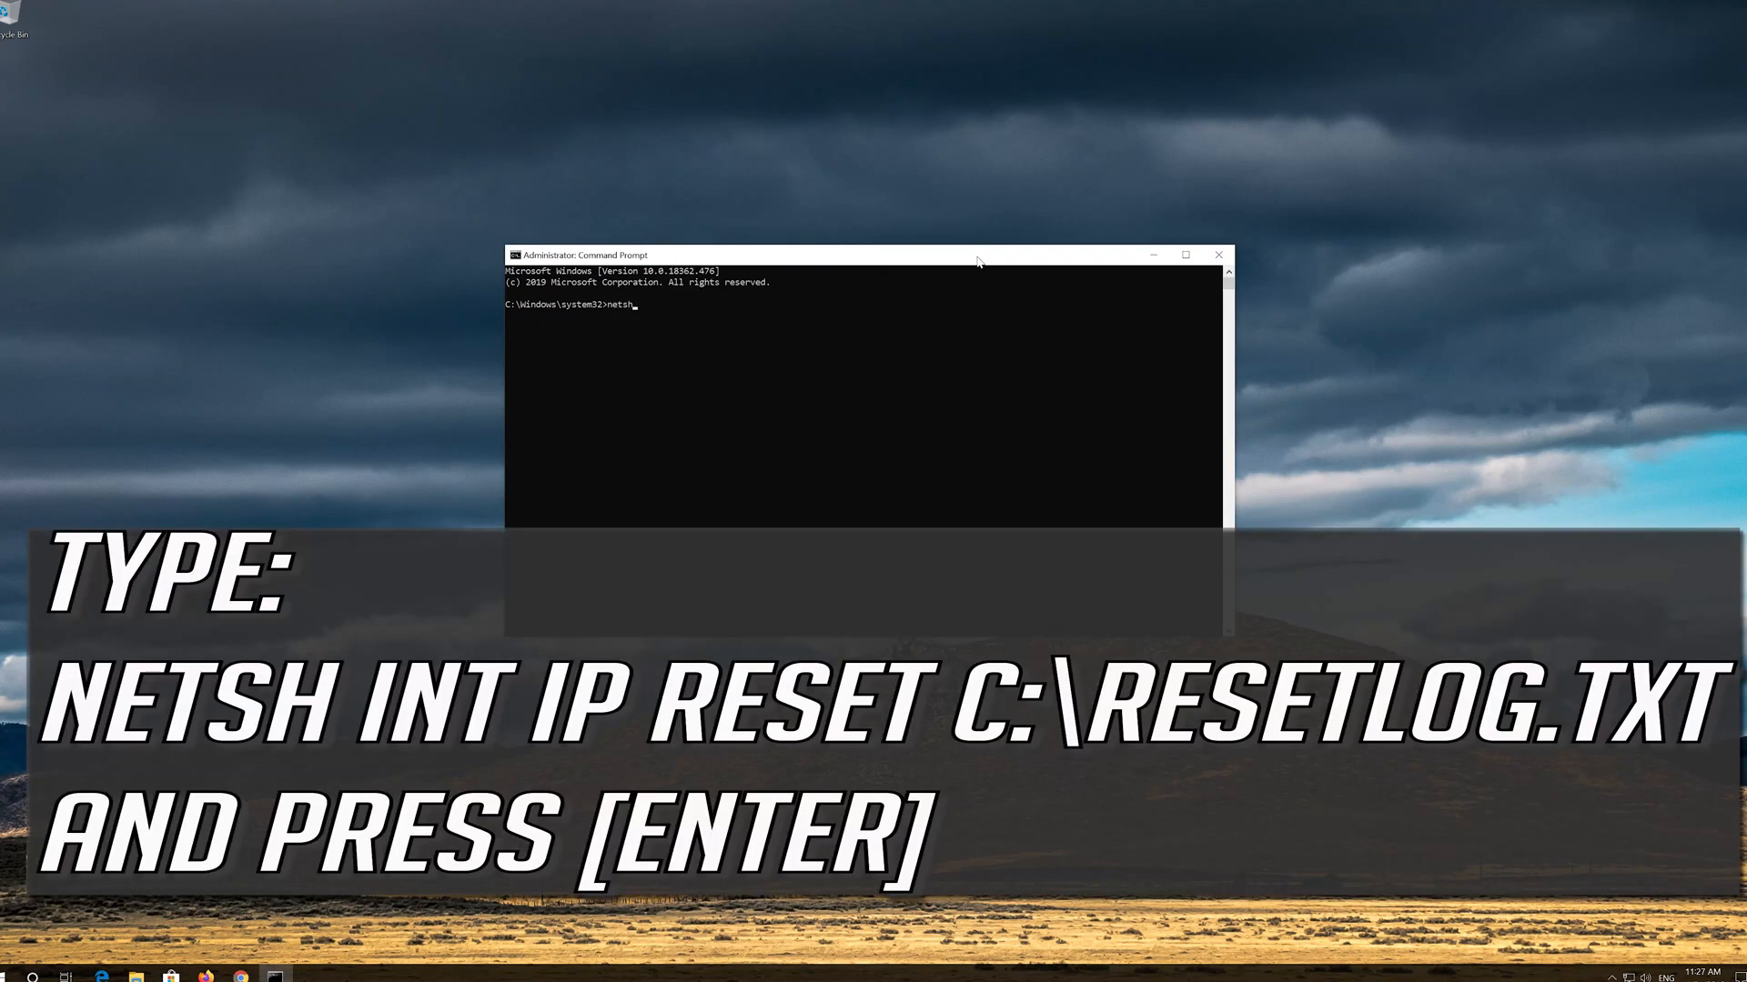
pyautogui.write('int ip')
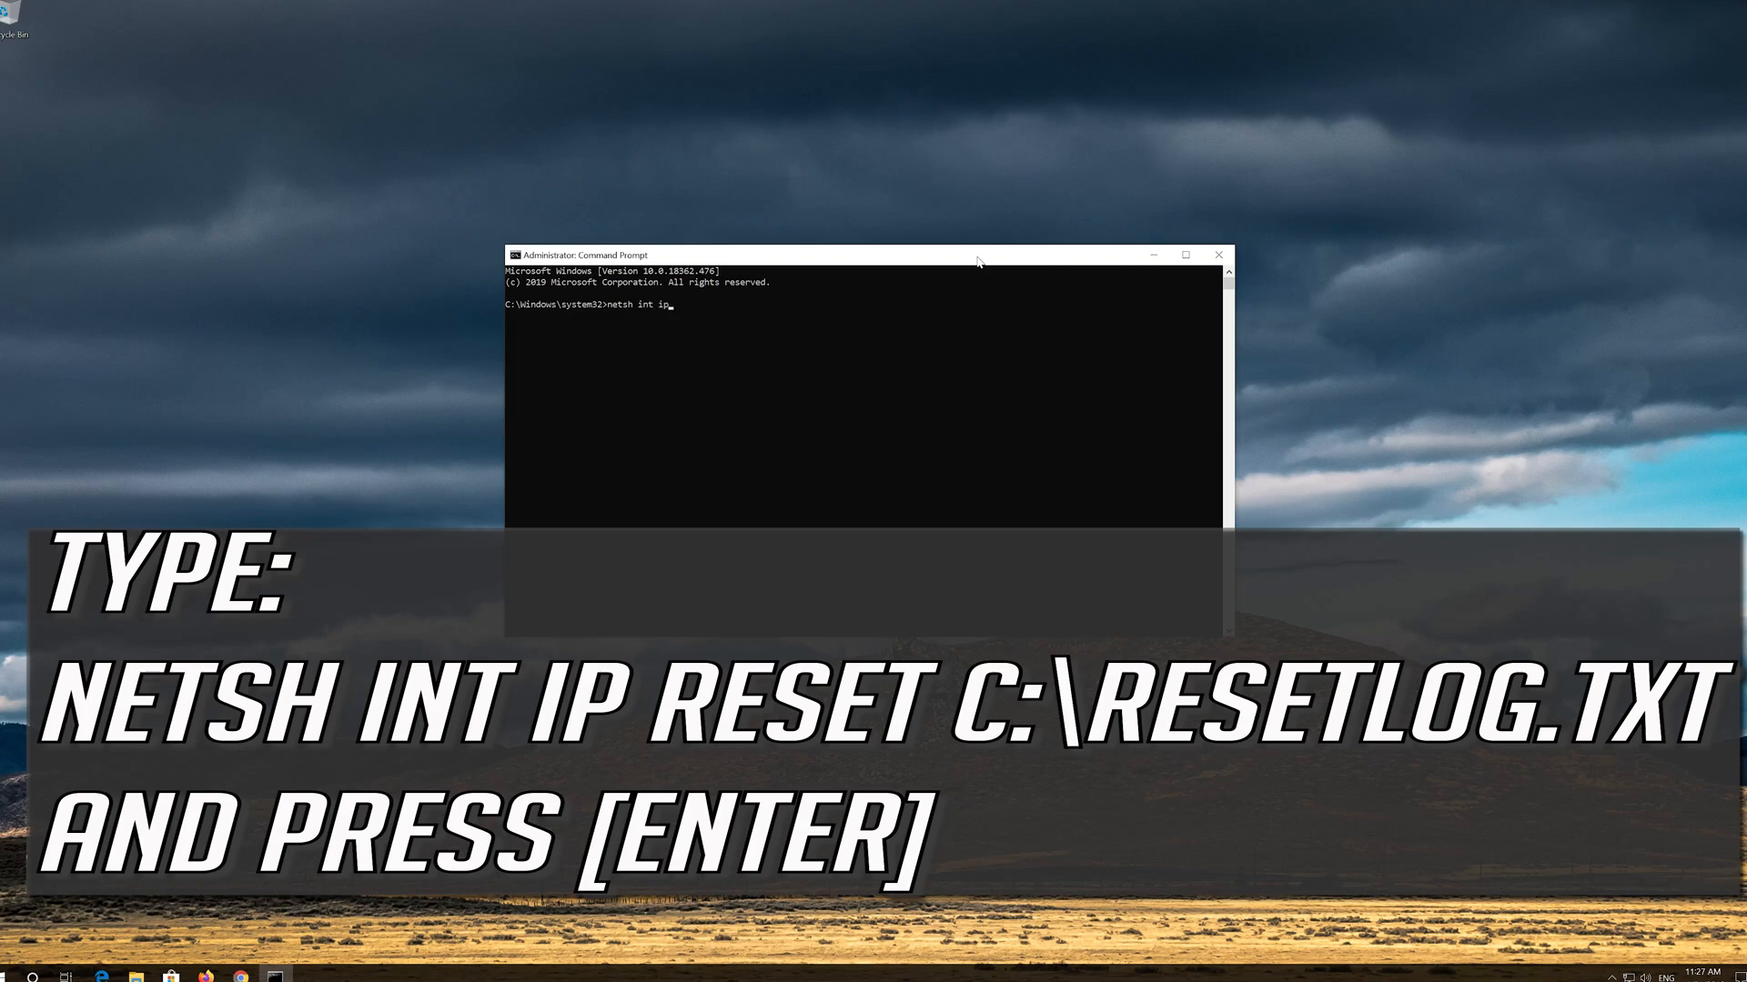
pyautogui.write('reset')
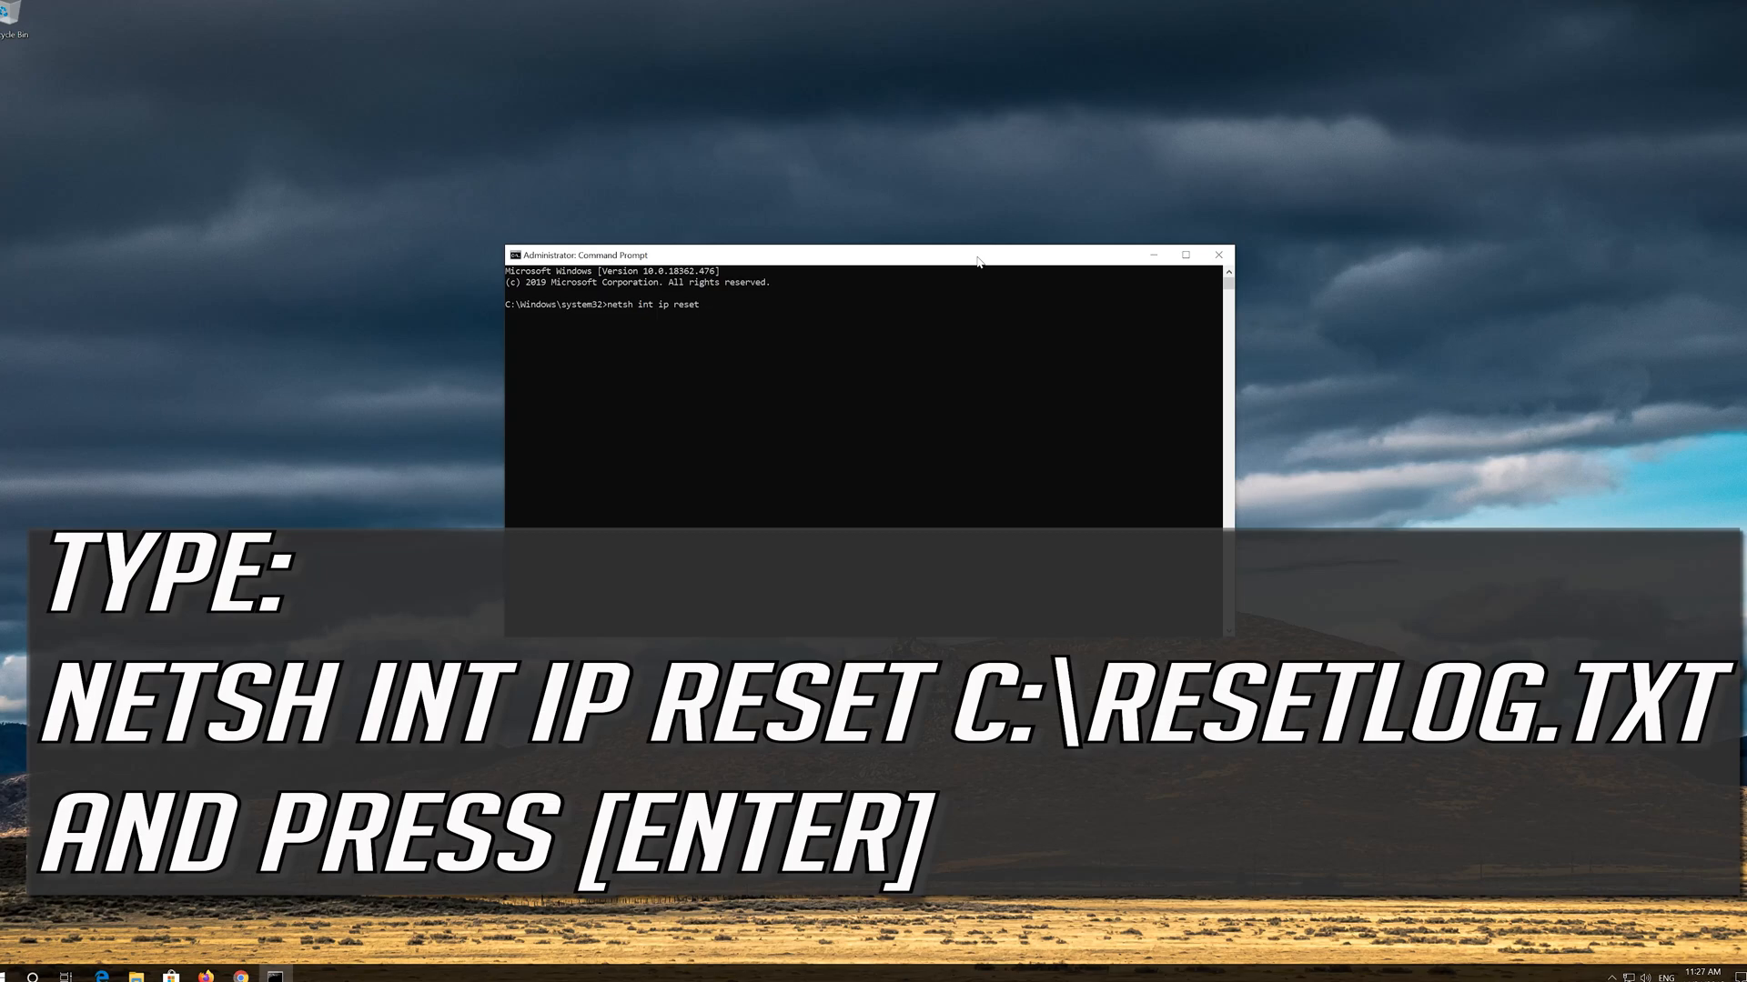
pyautogui.write('C:\\resetl')
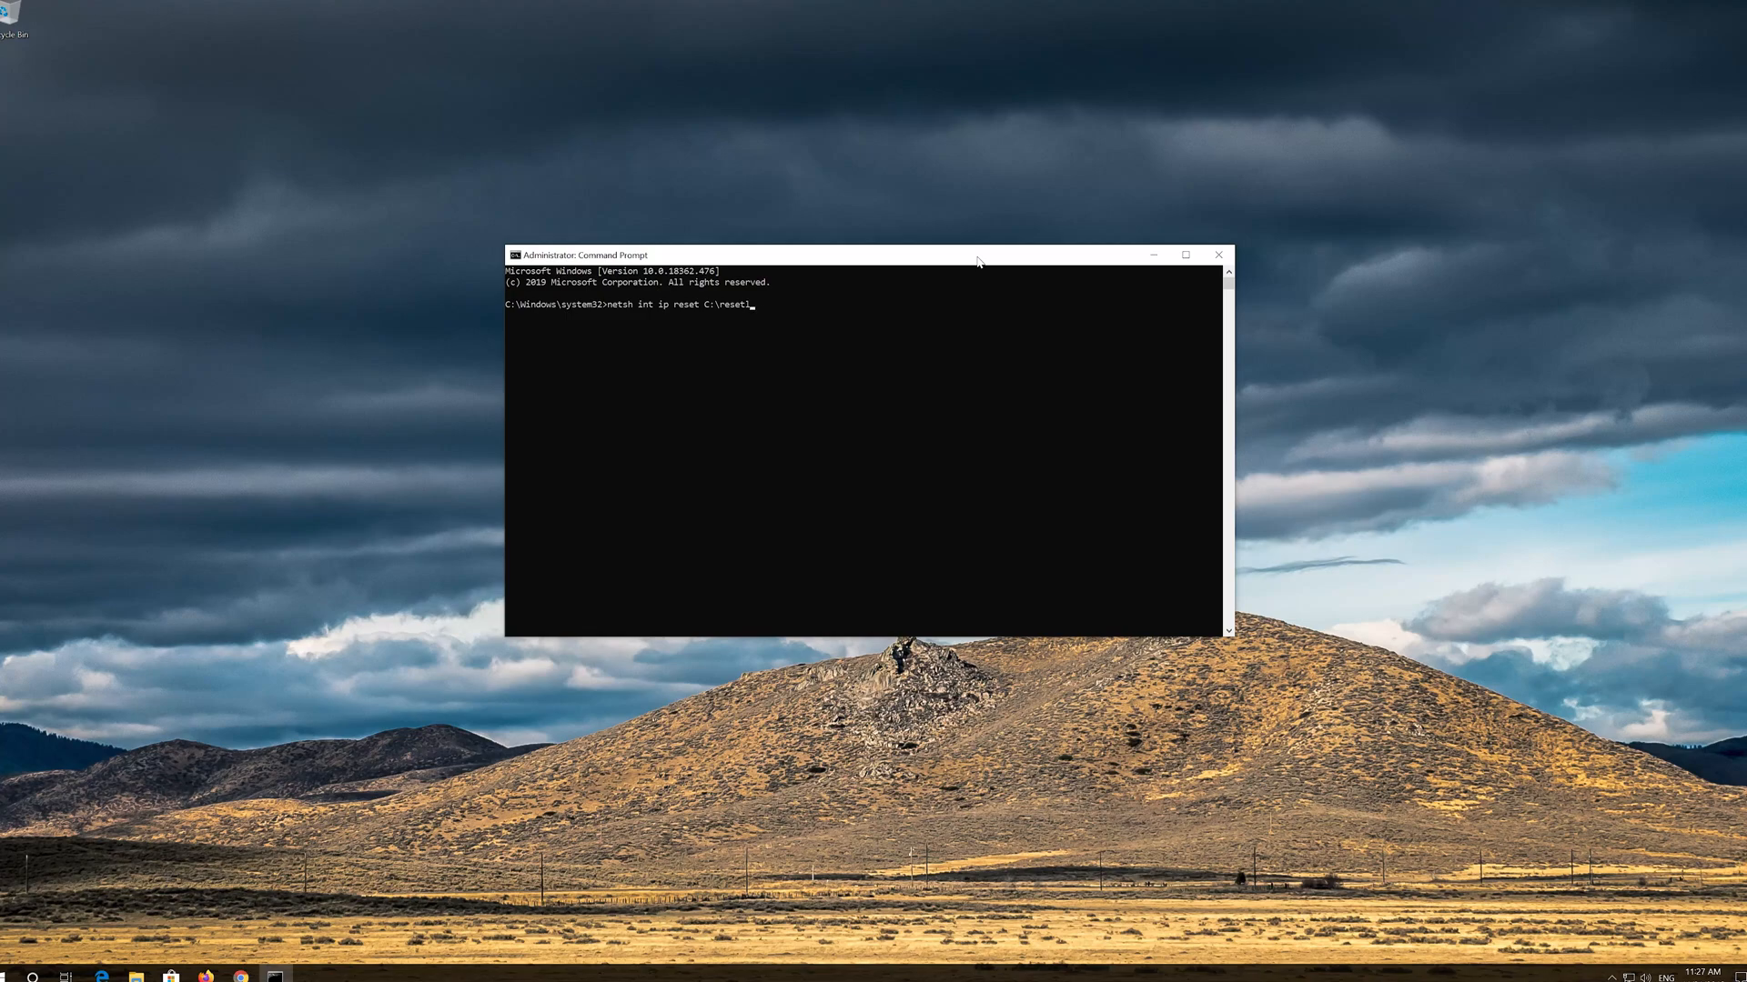
pyautogui.write('og.')
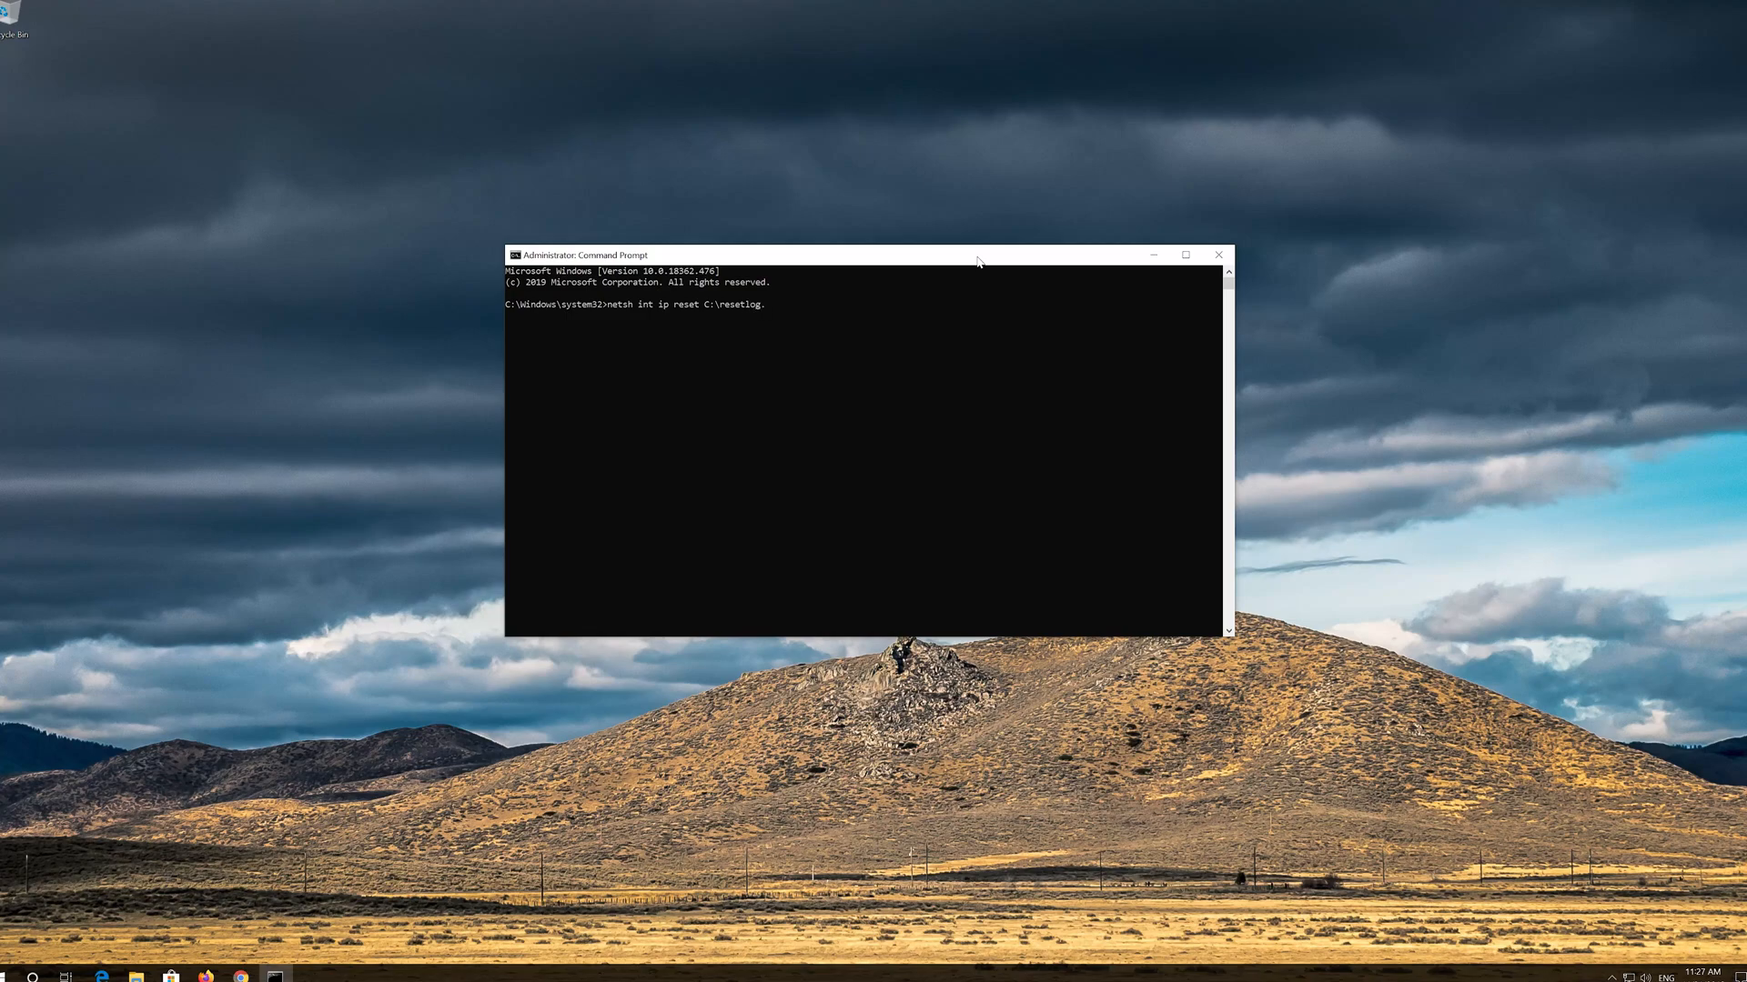
pyautogui.write('txt')
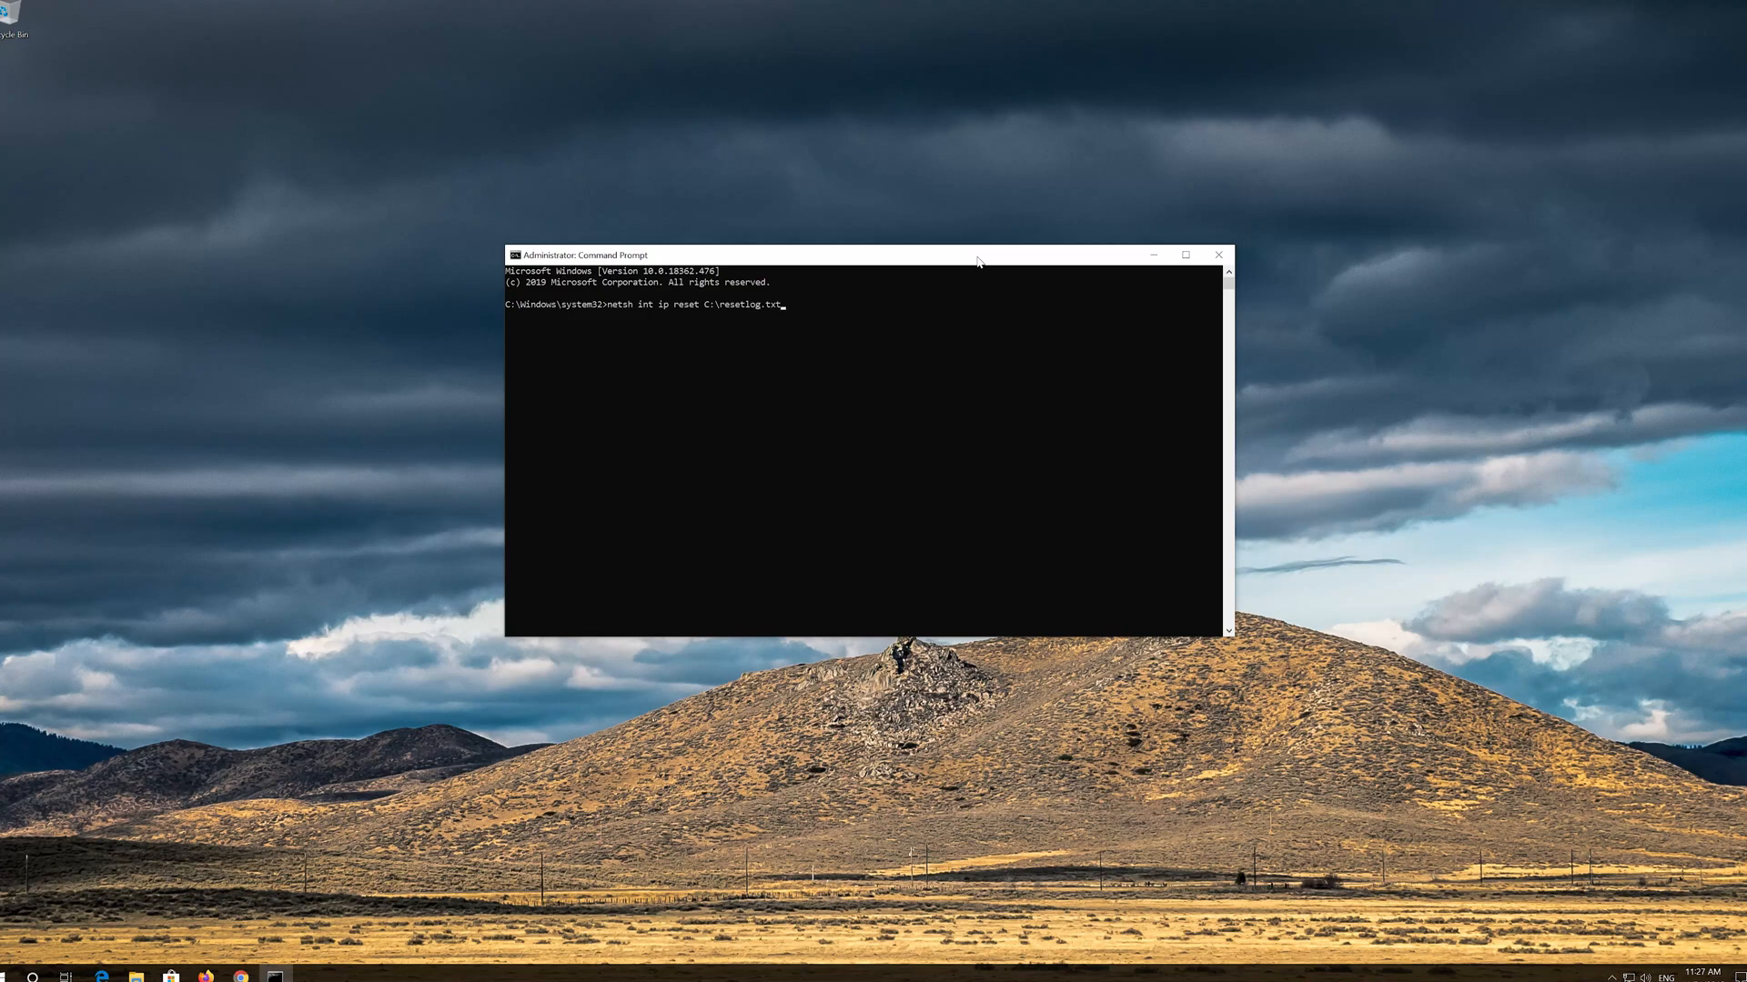
pyautogui.press('Enter')
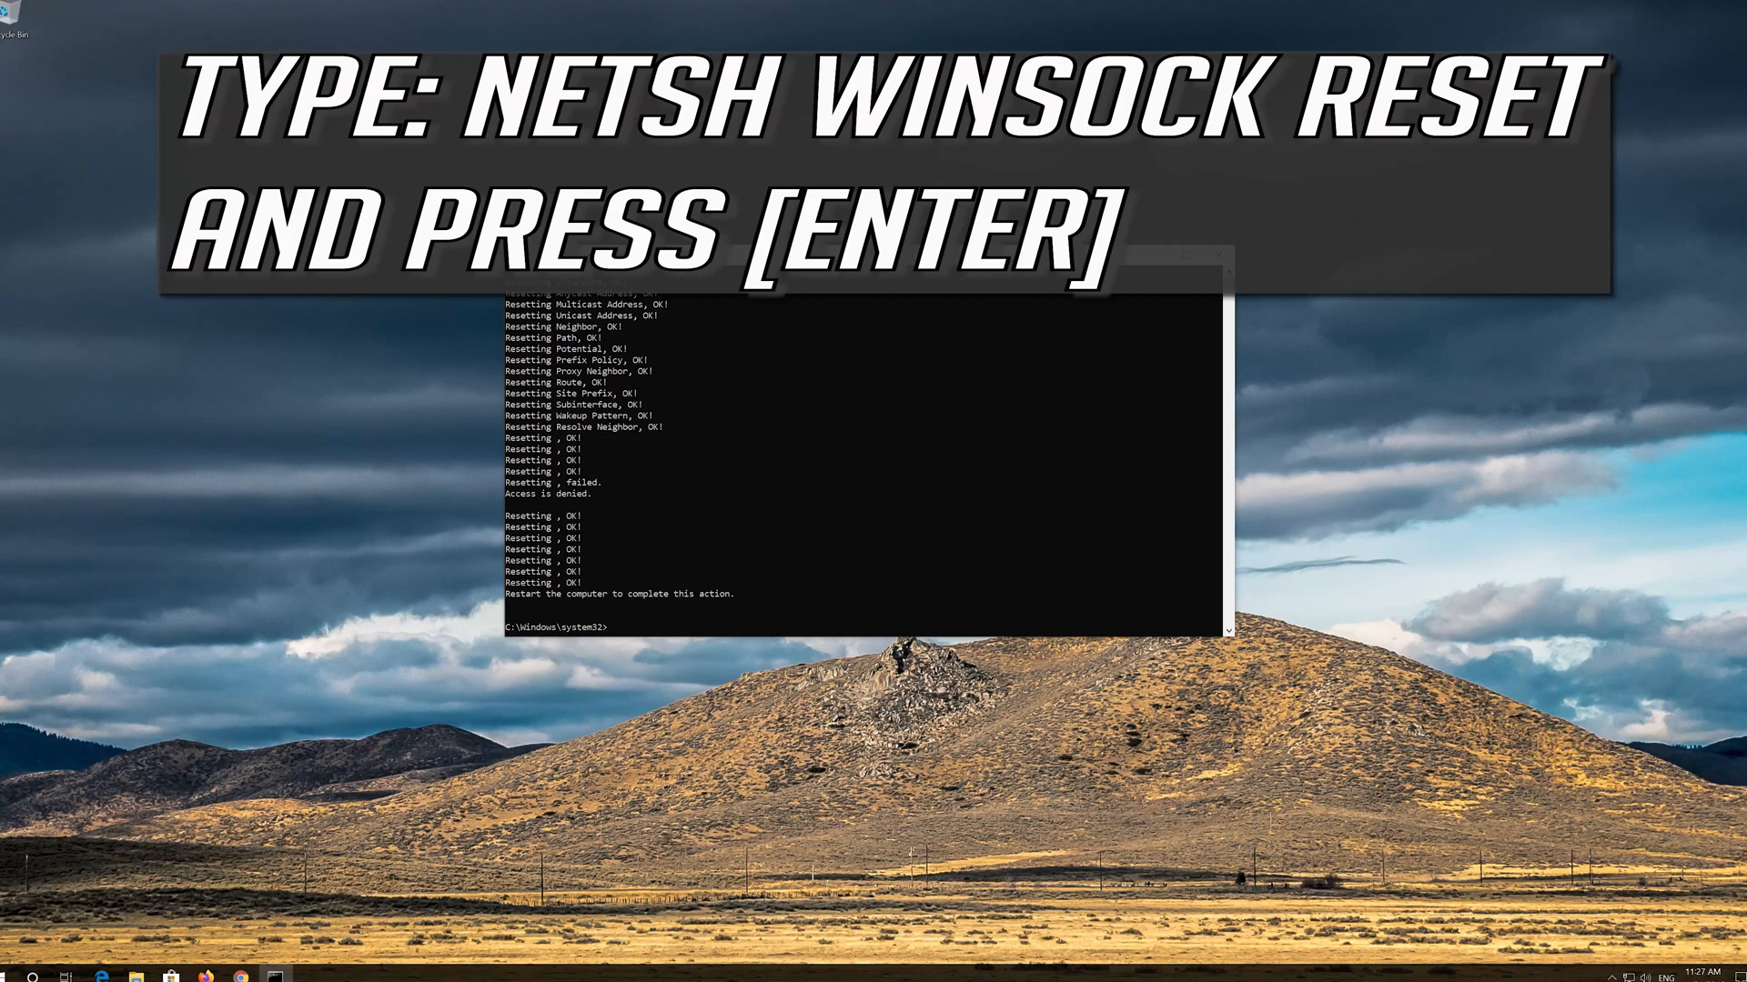
# Run netsh winsock reset to reset the Winsock catalog.
pyautogui.write('nets')
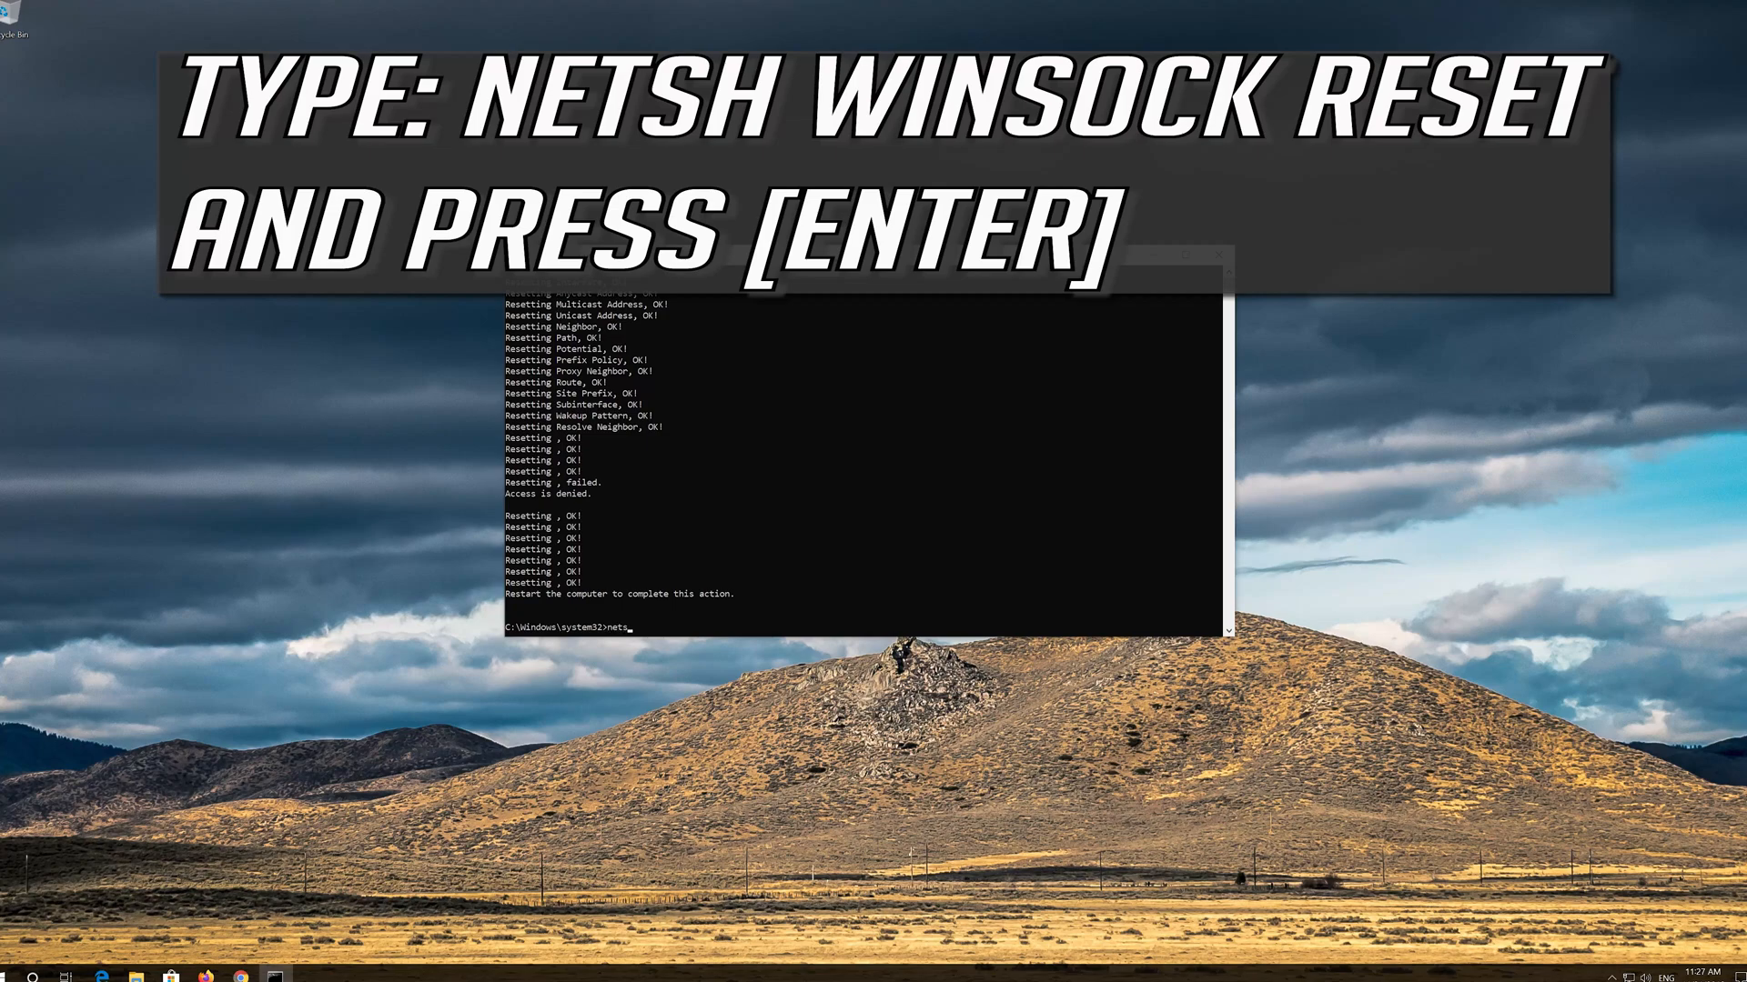
pyautogui.write('h')
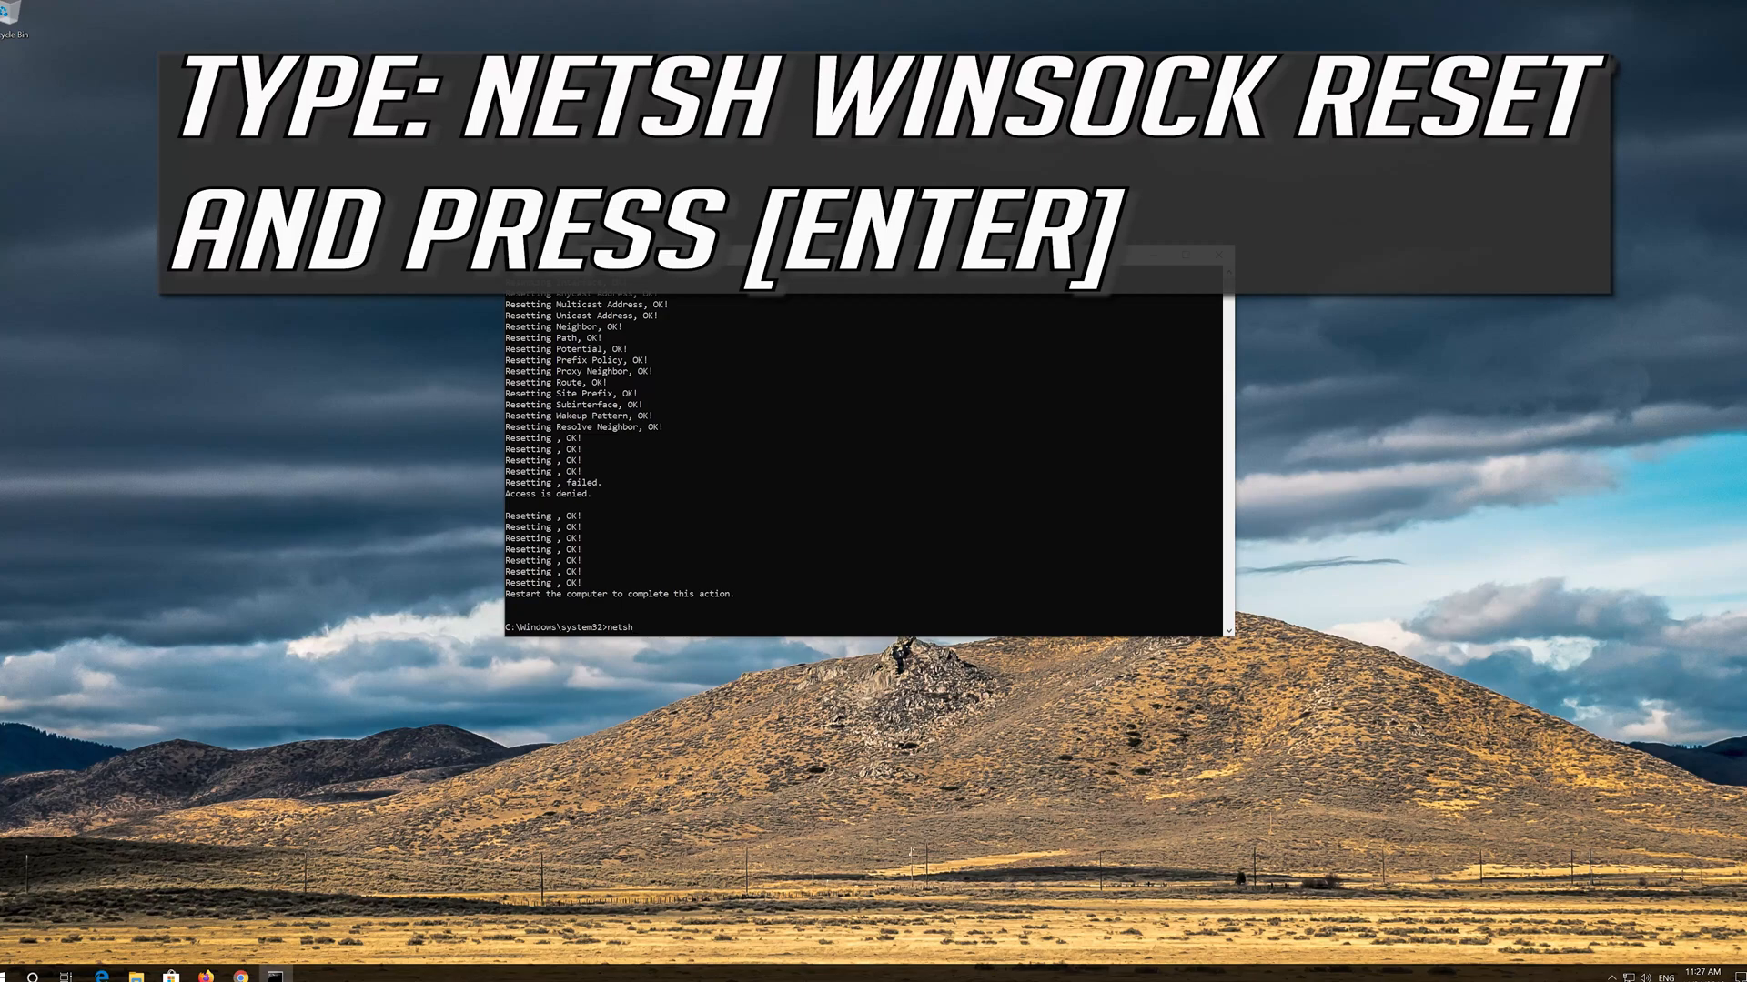
pyautogui.write('win')
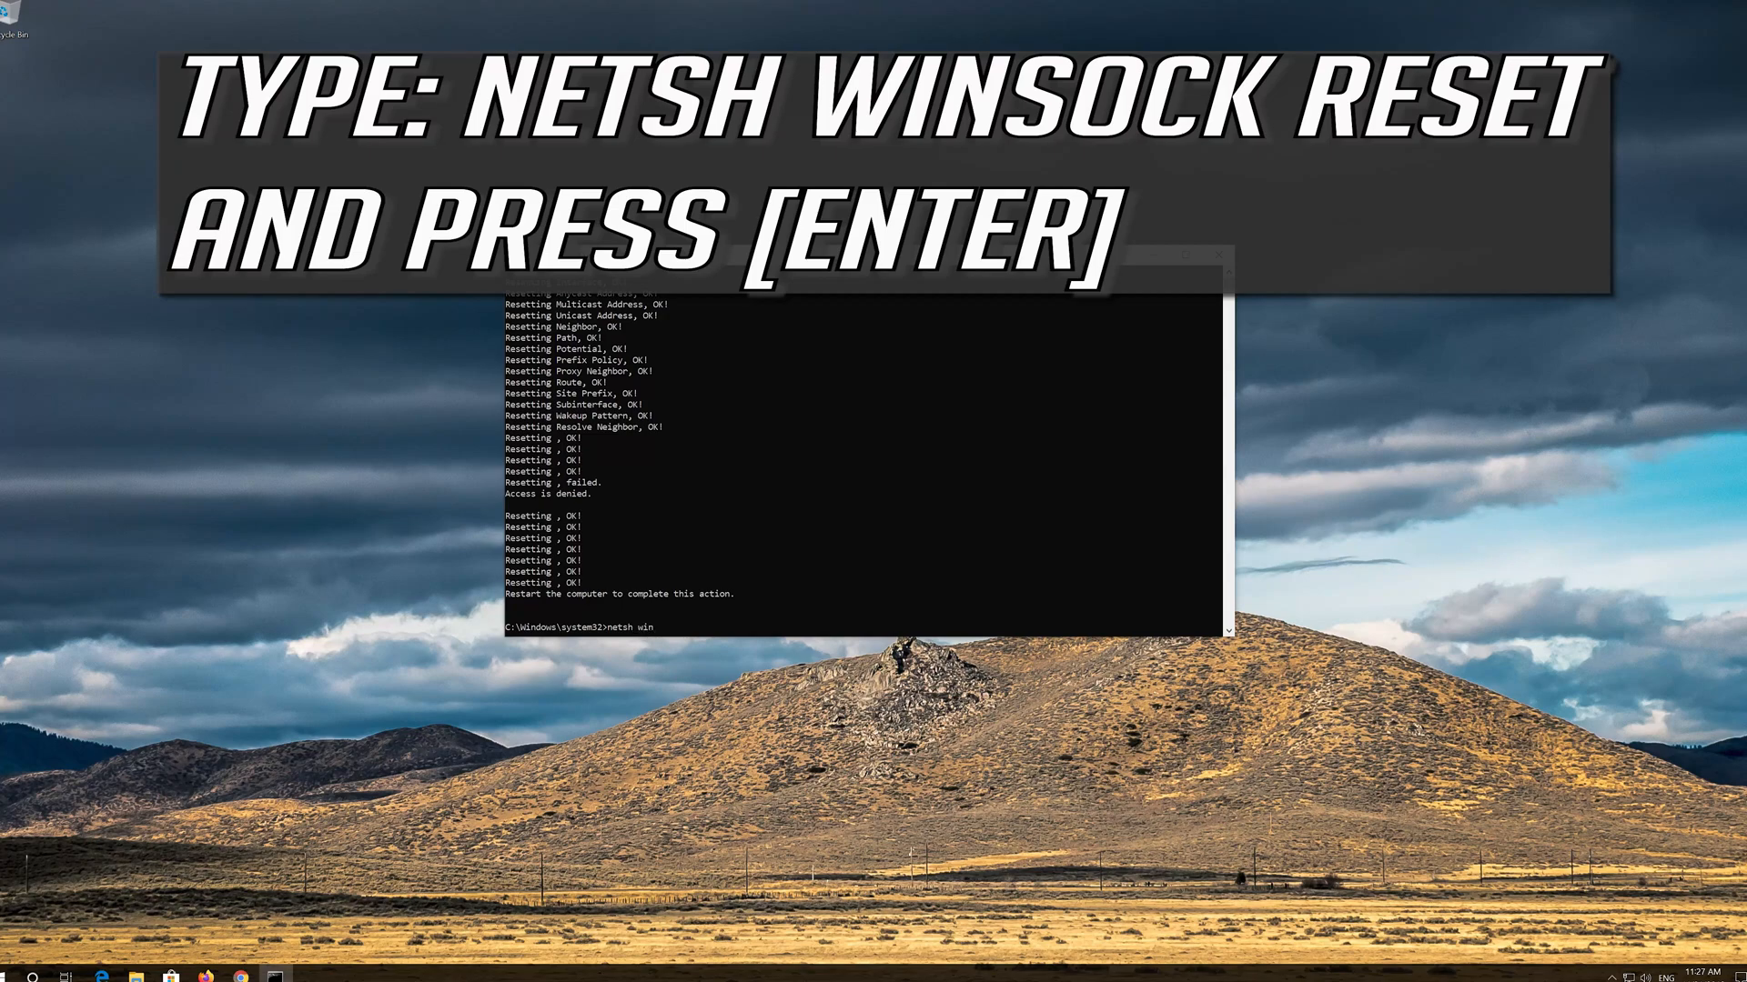
pyautogui.write('sock re')
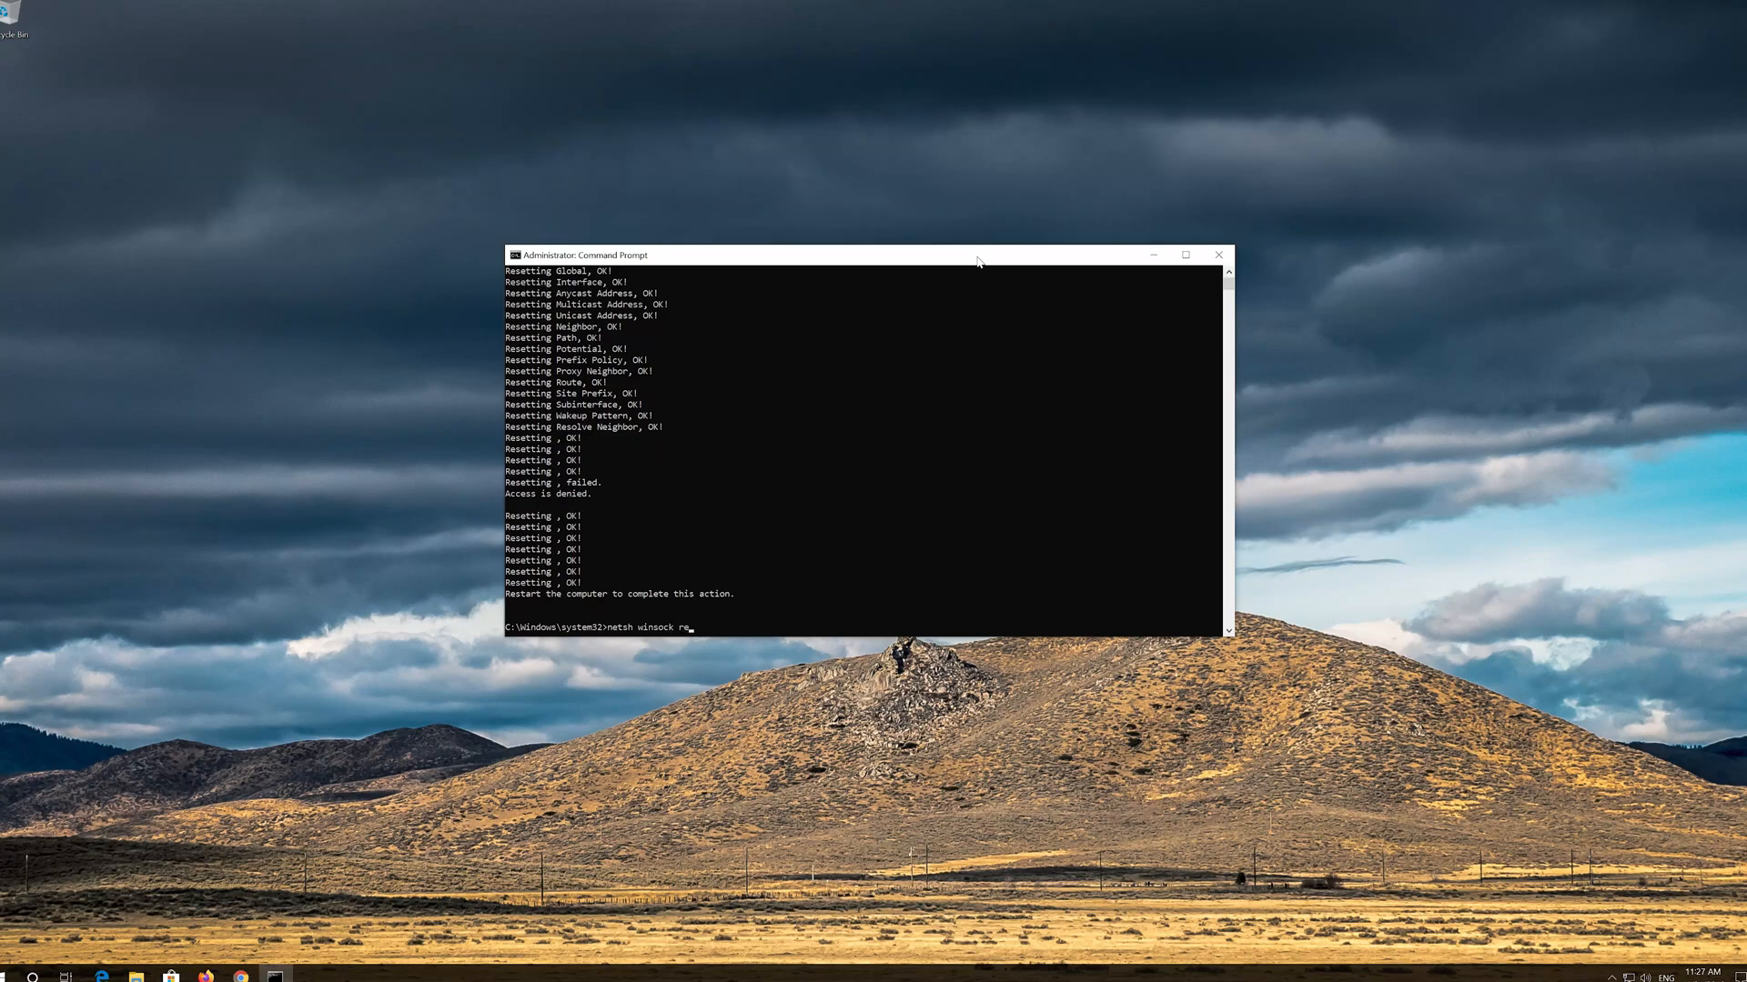
pyautogui.write('set')
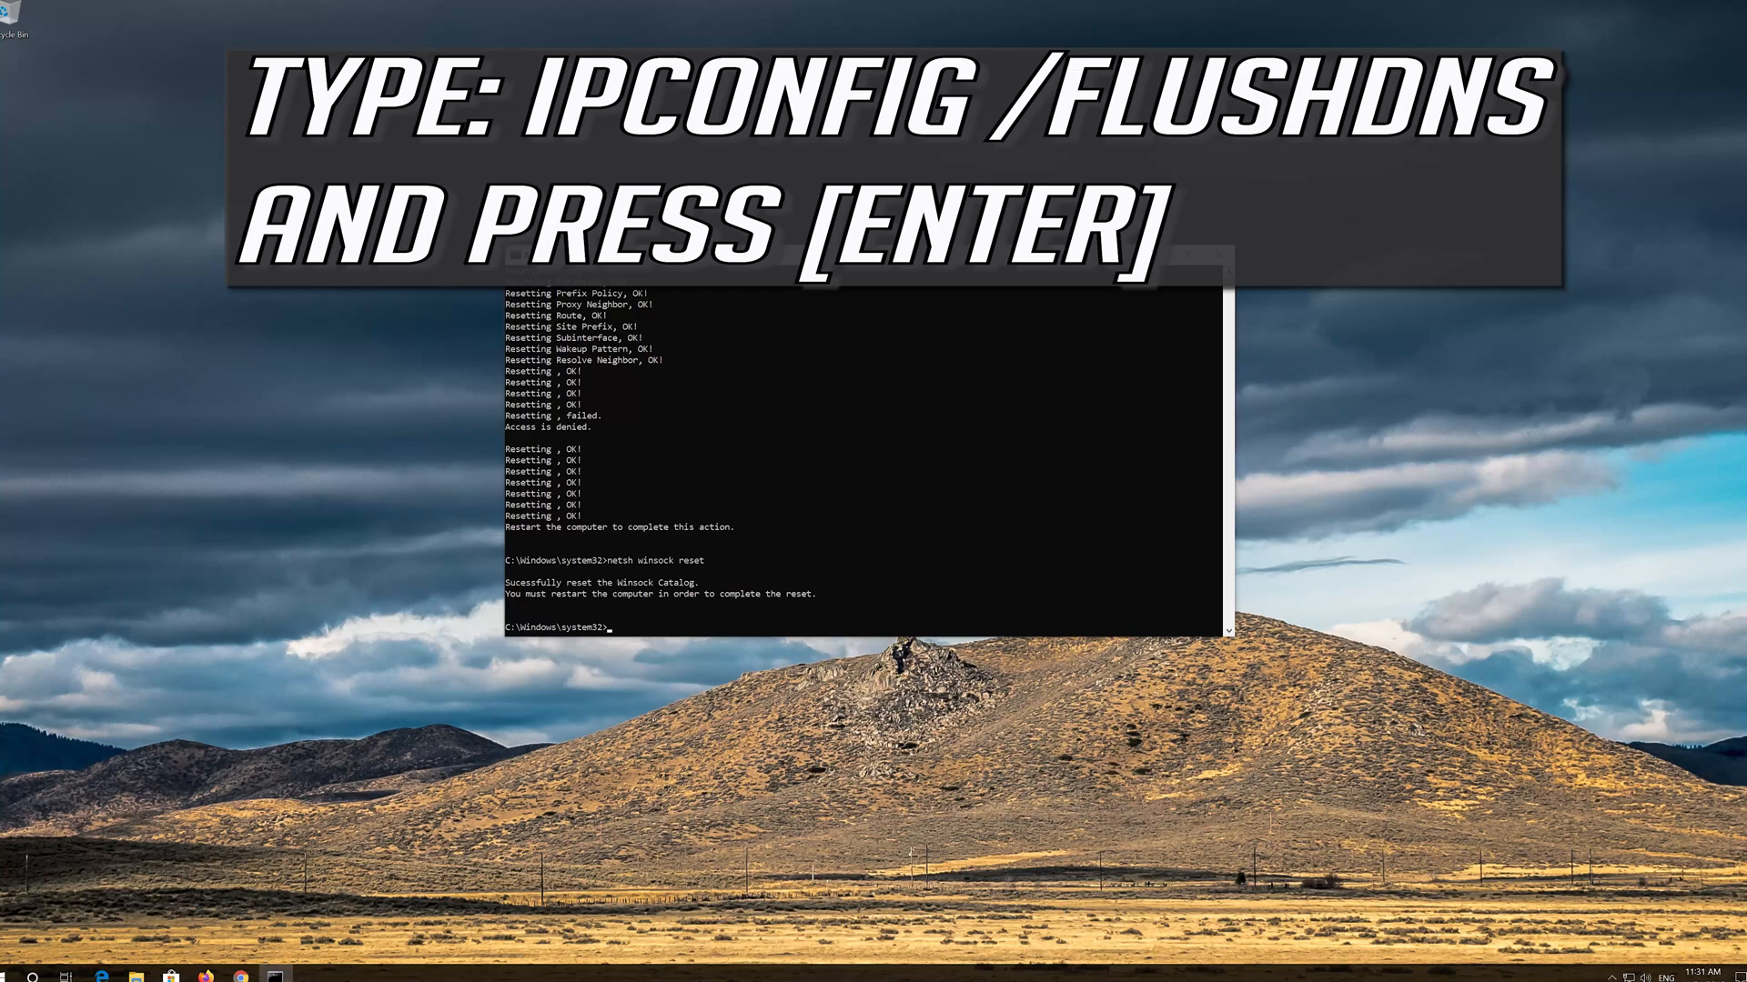
# Flush the DNS cache with ipconfig /flushdns, then exit the Command Prompt.
pyautogui.write('ipconfig')
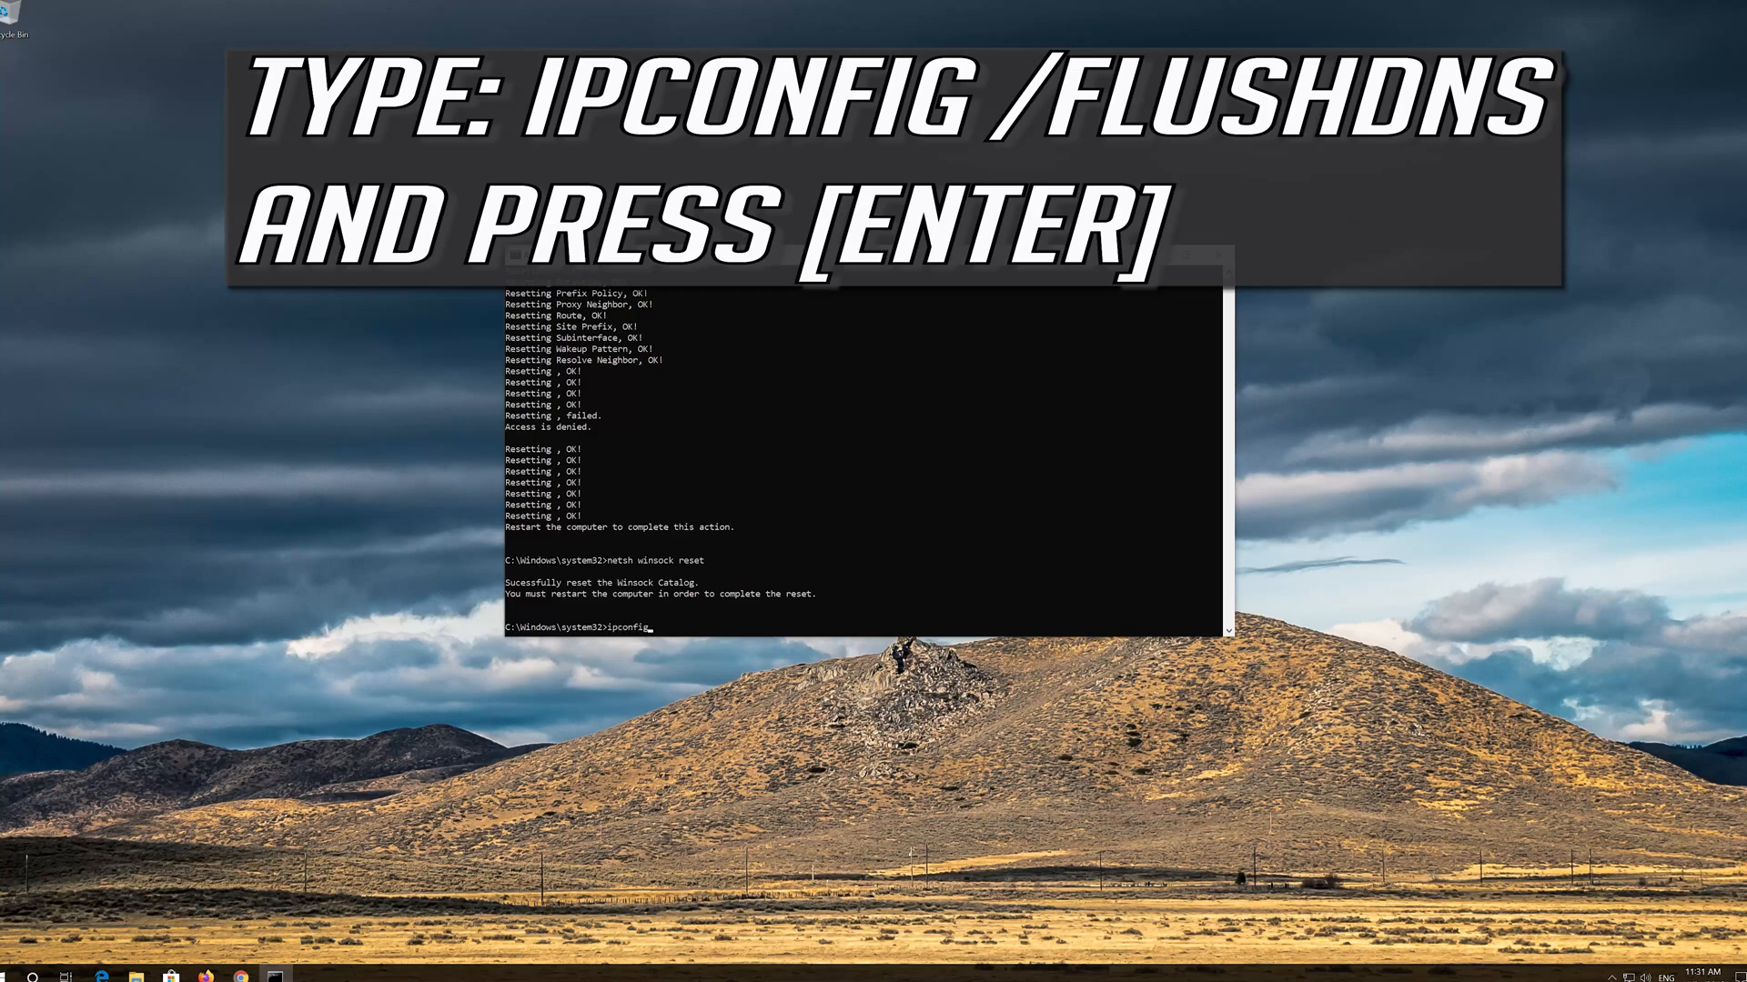
pyautogui.write('/flushdns')
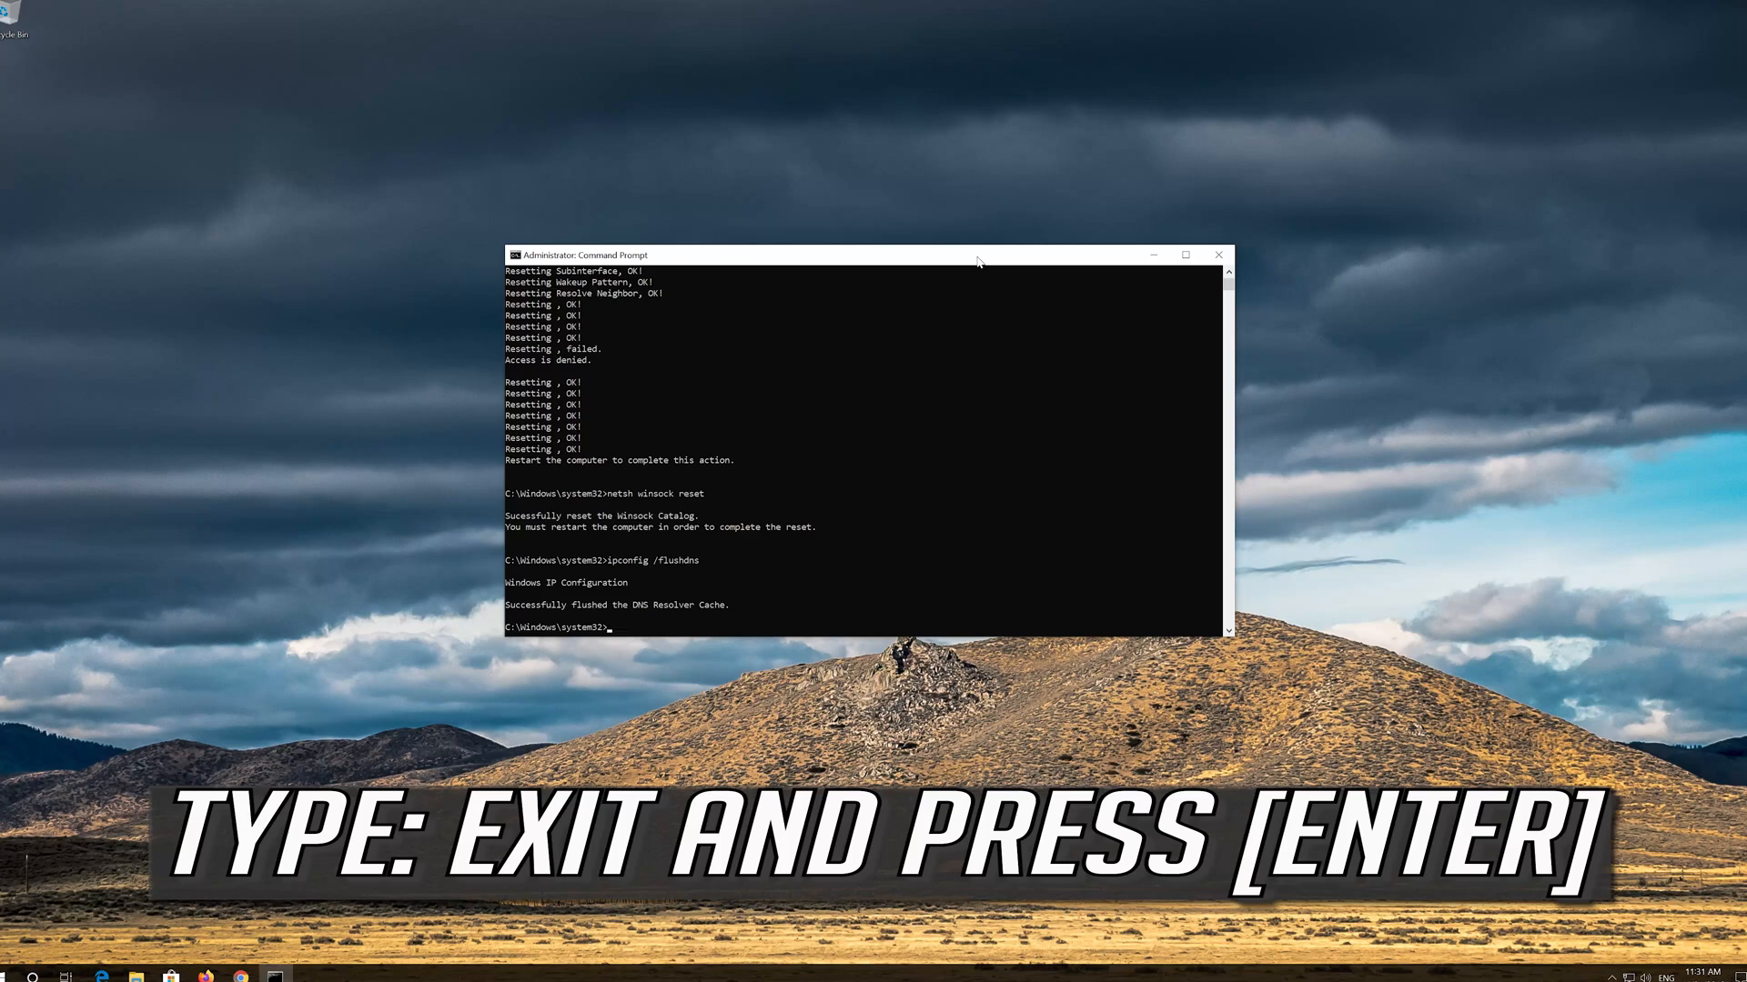
pyautogui.write('exit')
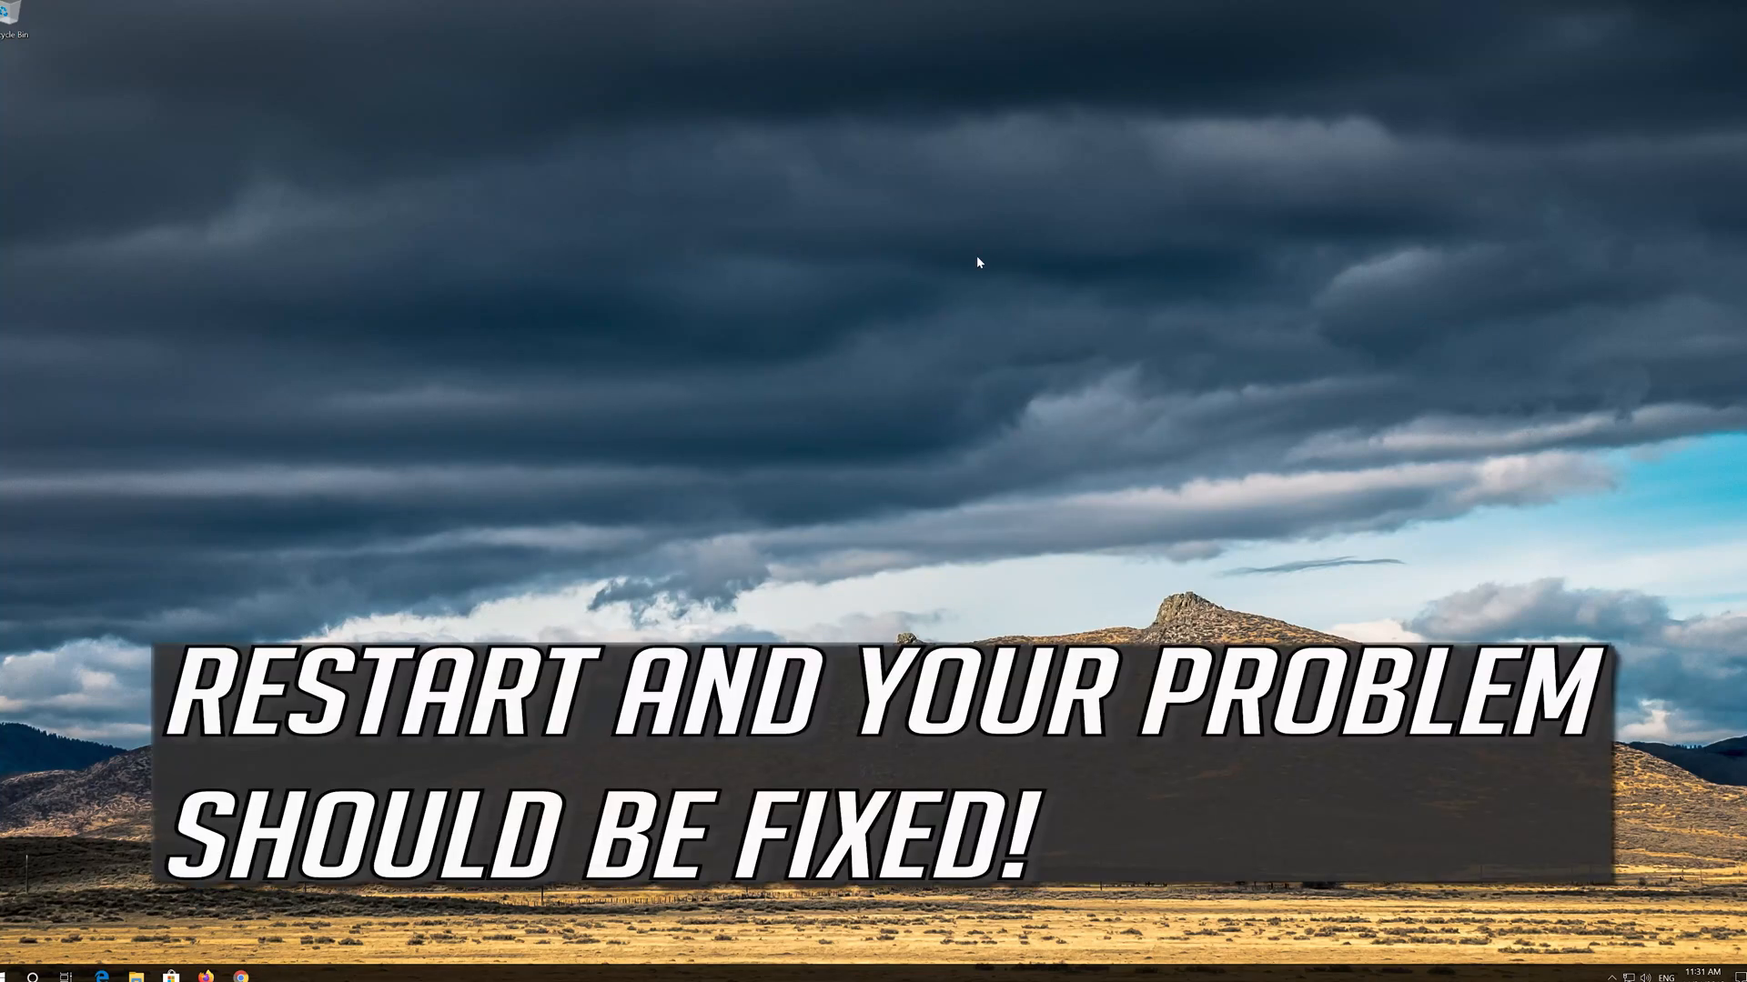
# Bring up the Start menu from the taskbar.
pyautogui.click(27, 979)
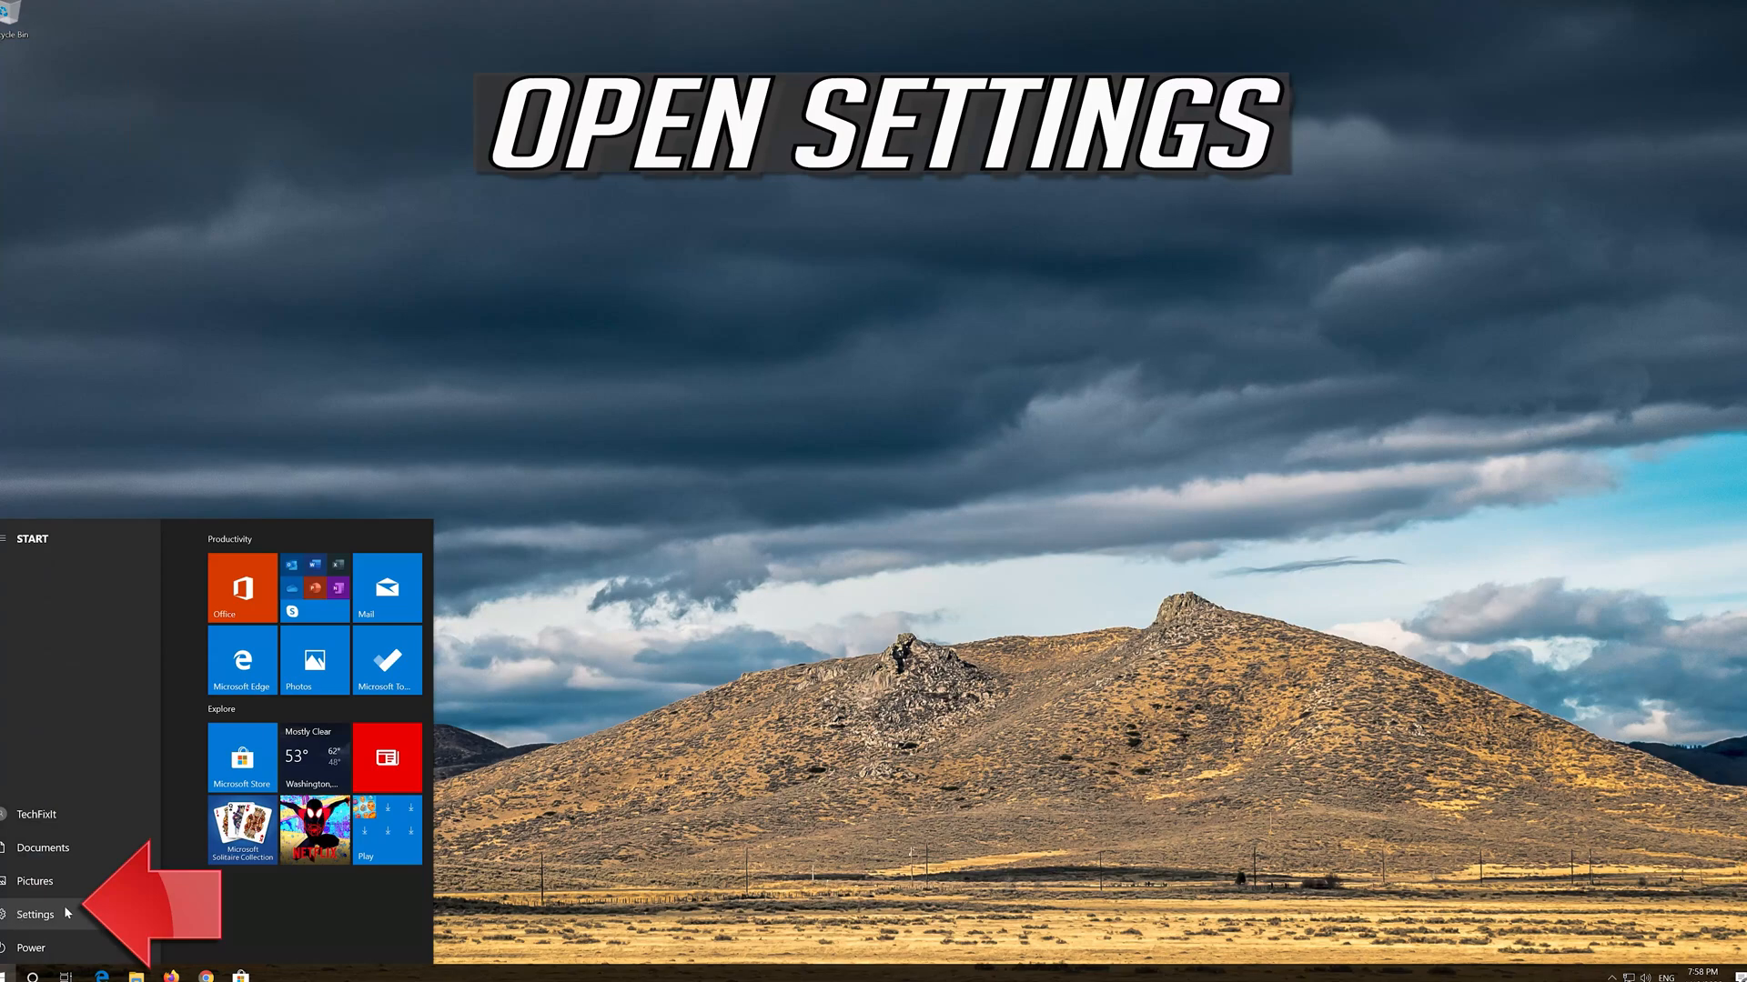
# Go to Settings > Network & Internet and reach the Network reset page.
pyautogui.click(33, 913)
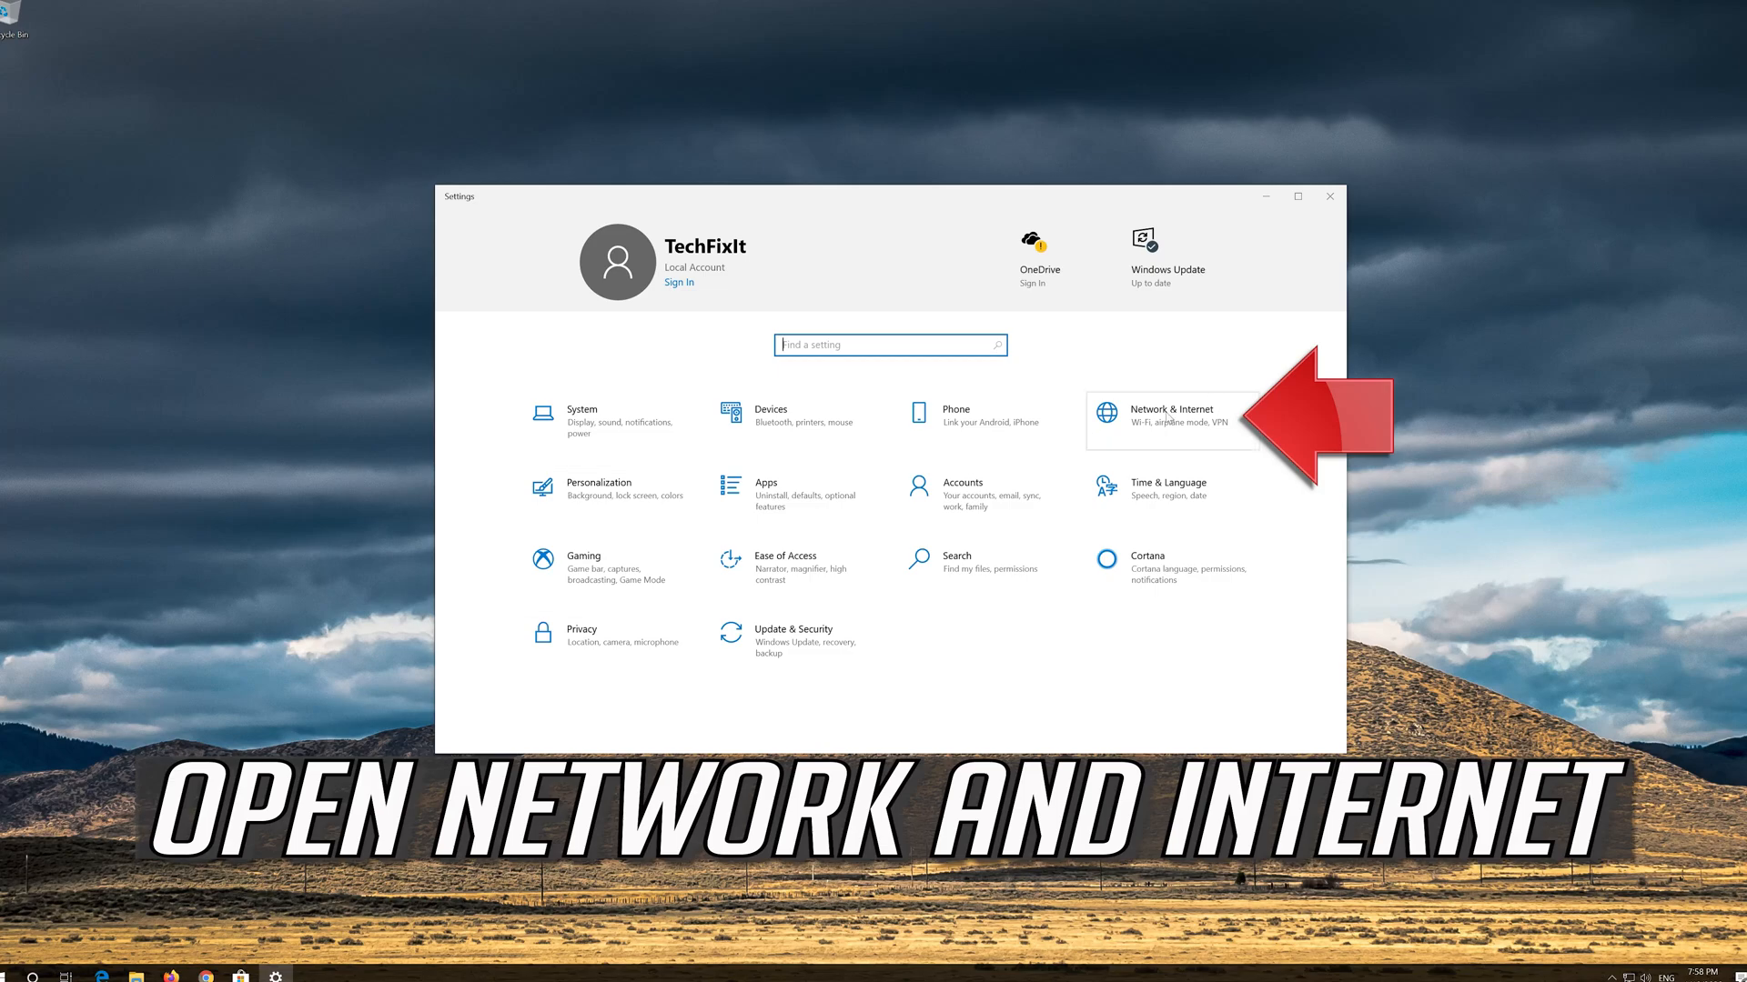
pyautogui.click(1172, 414)
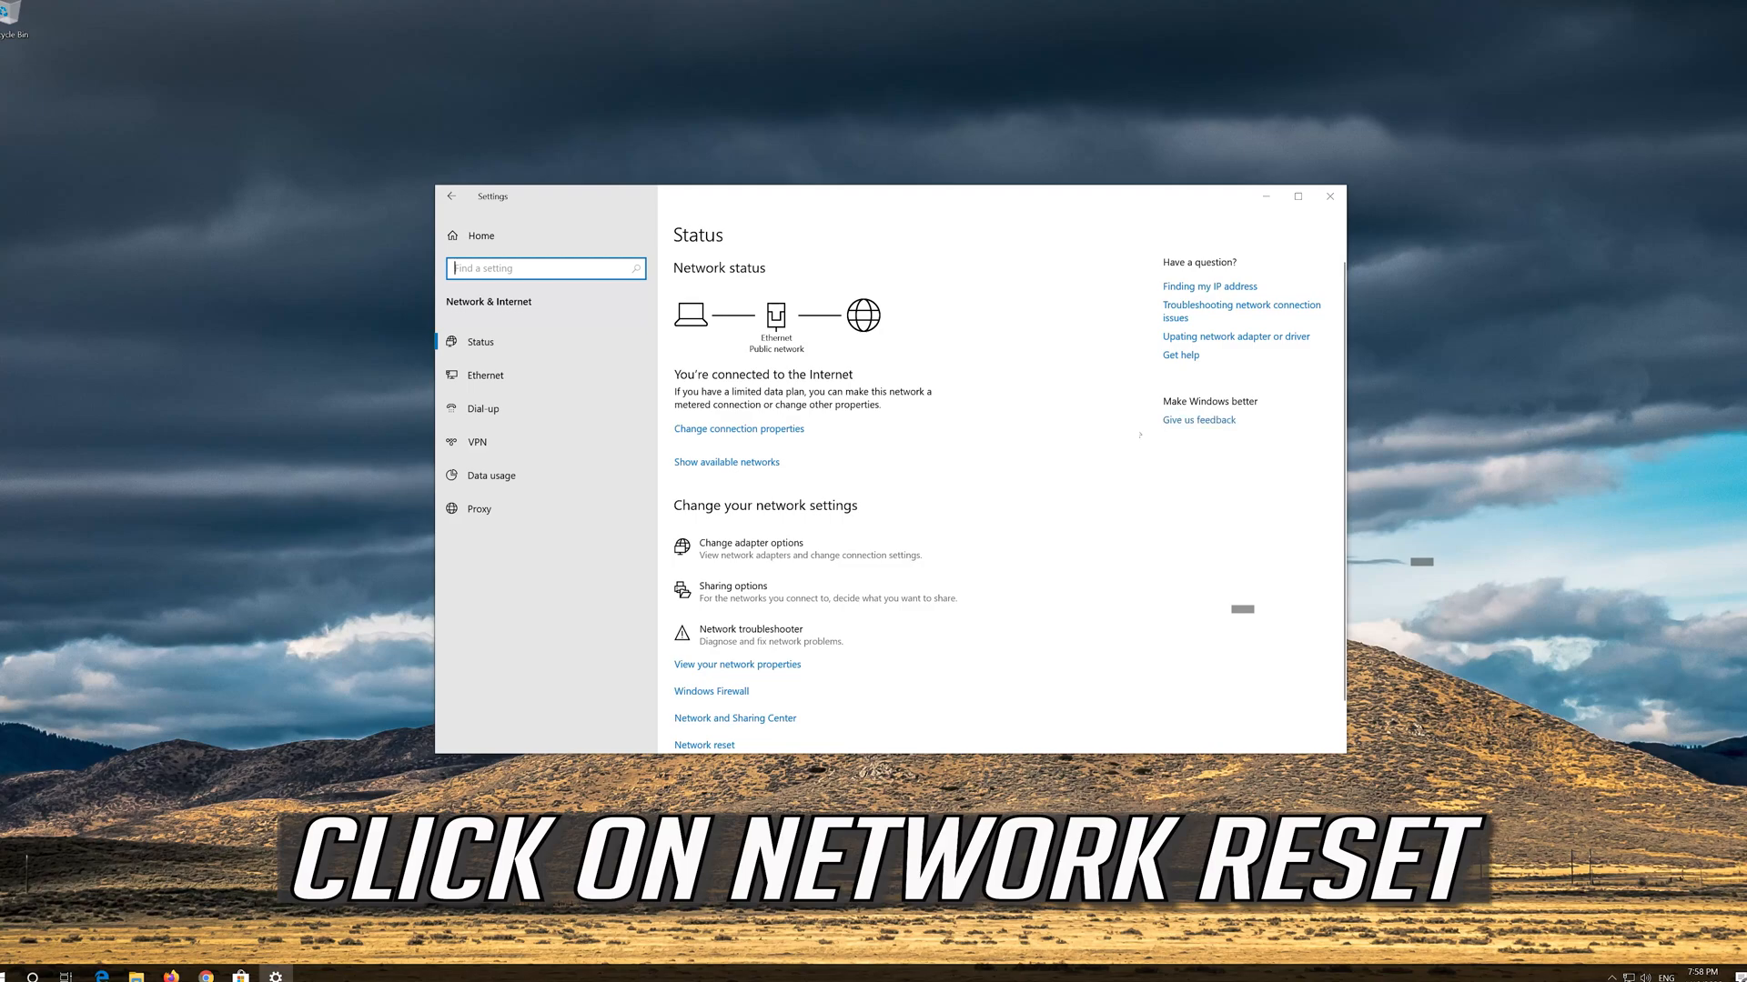
pyautogui.scroll(-3)
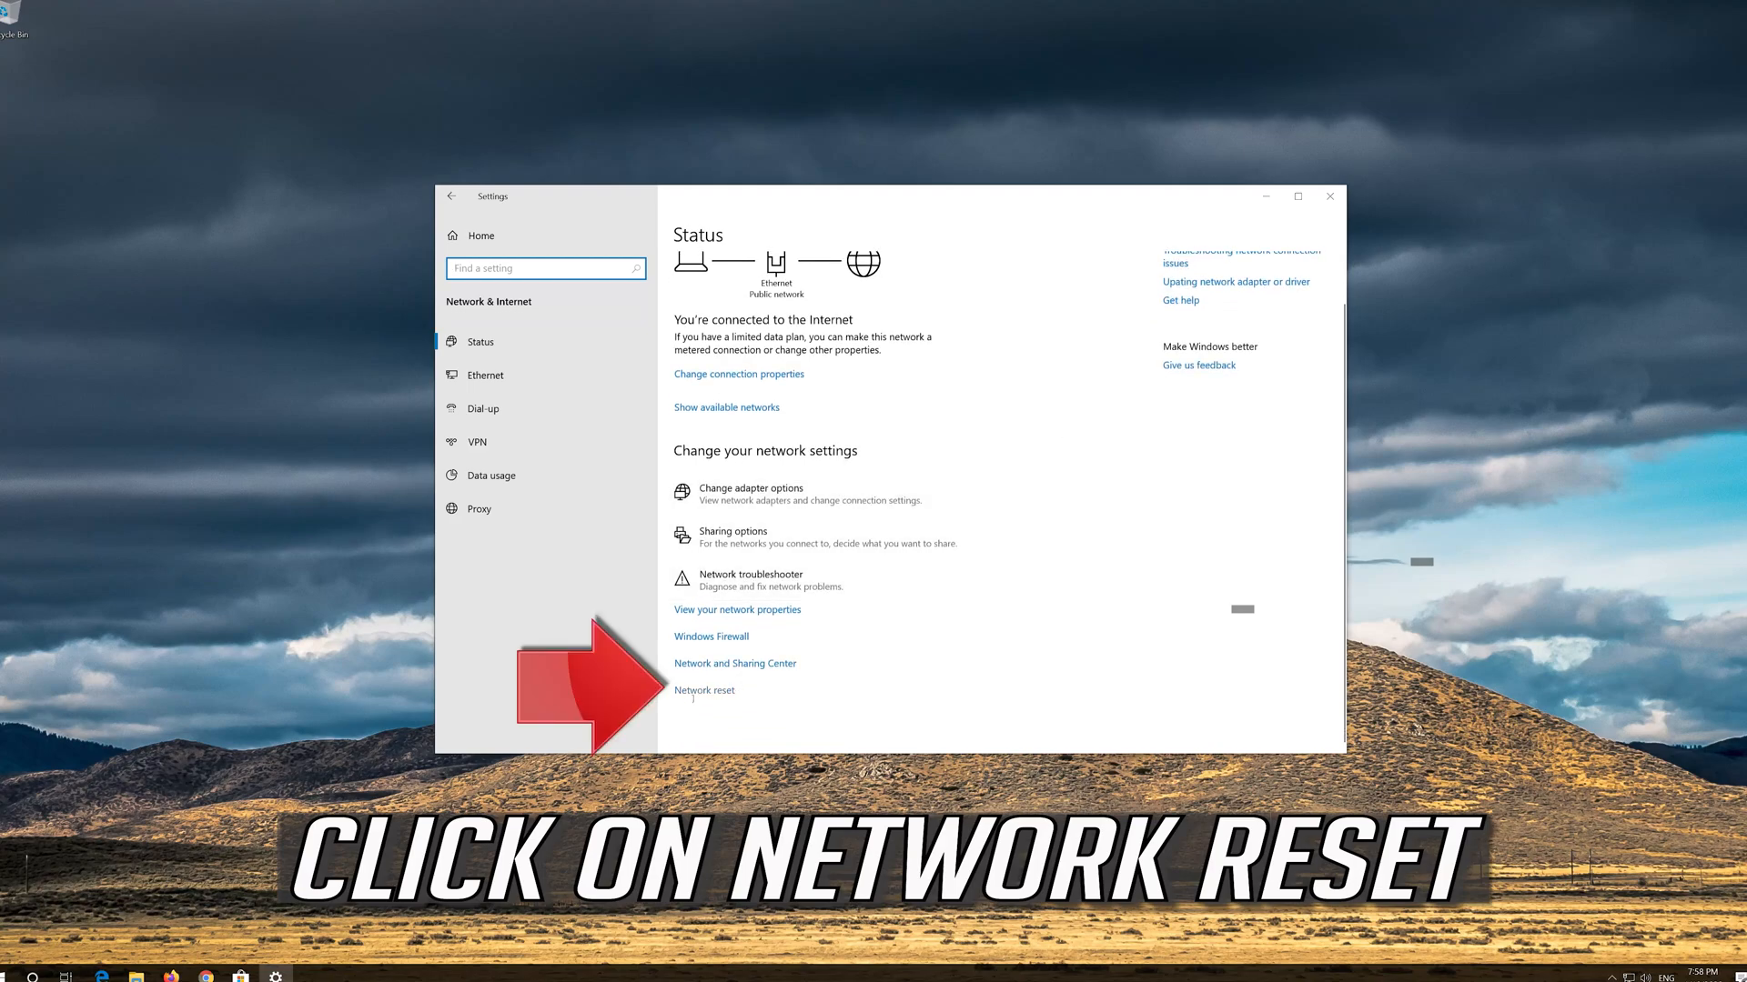
pyautogui.click(702, 691)
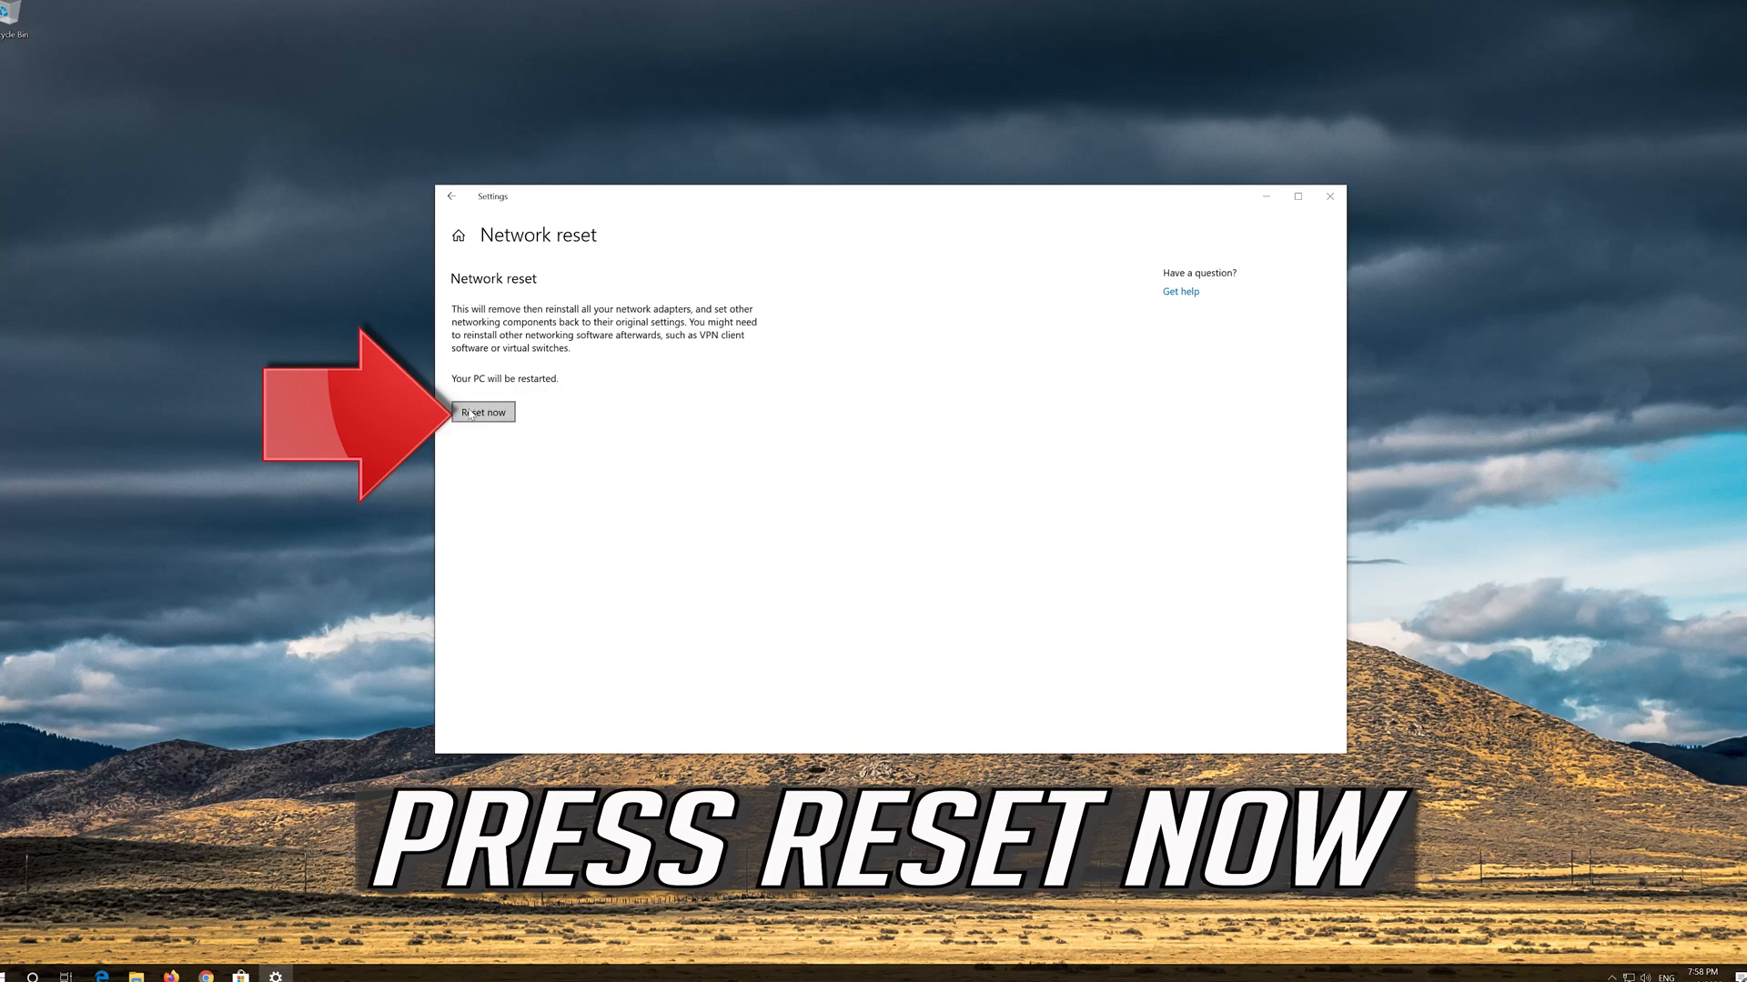
# Reset now, confirm with Yes, and close the sign-out notice.
pyautogui.click(484, 411)
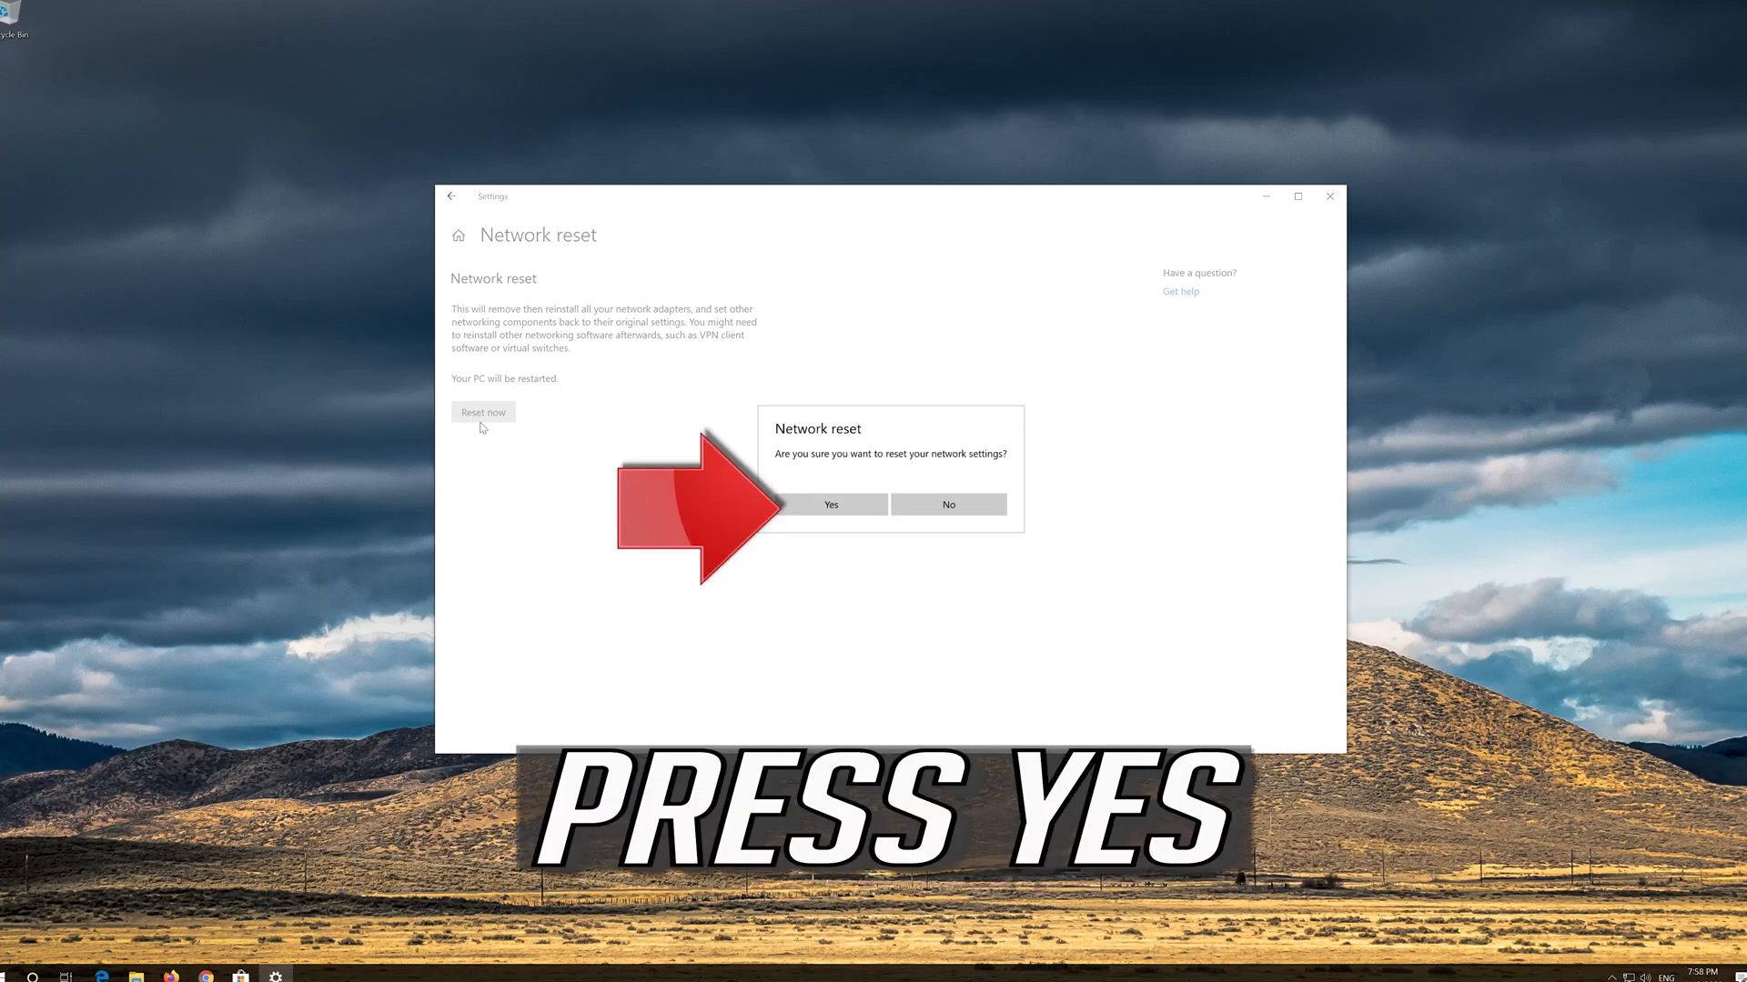
pyautogui.click(830, 504)
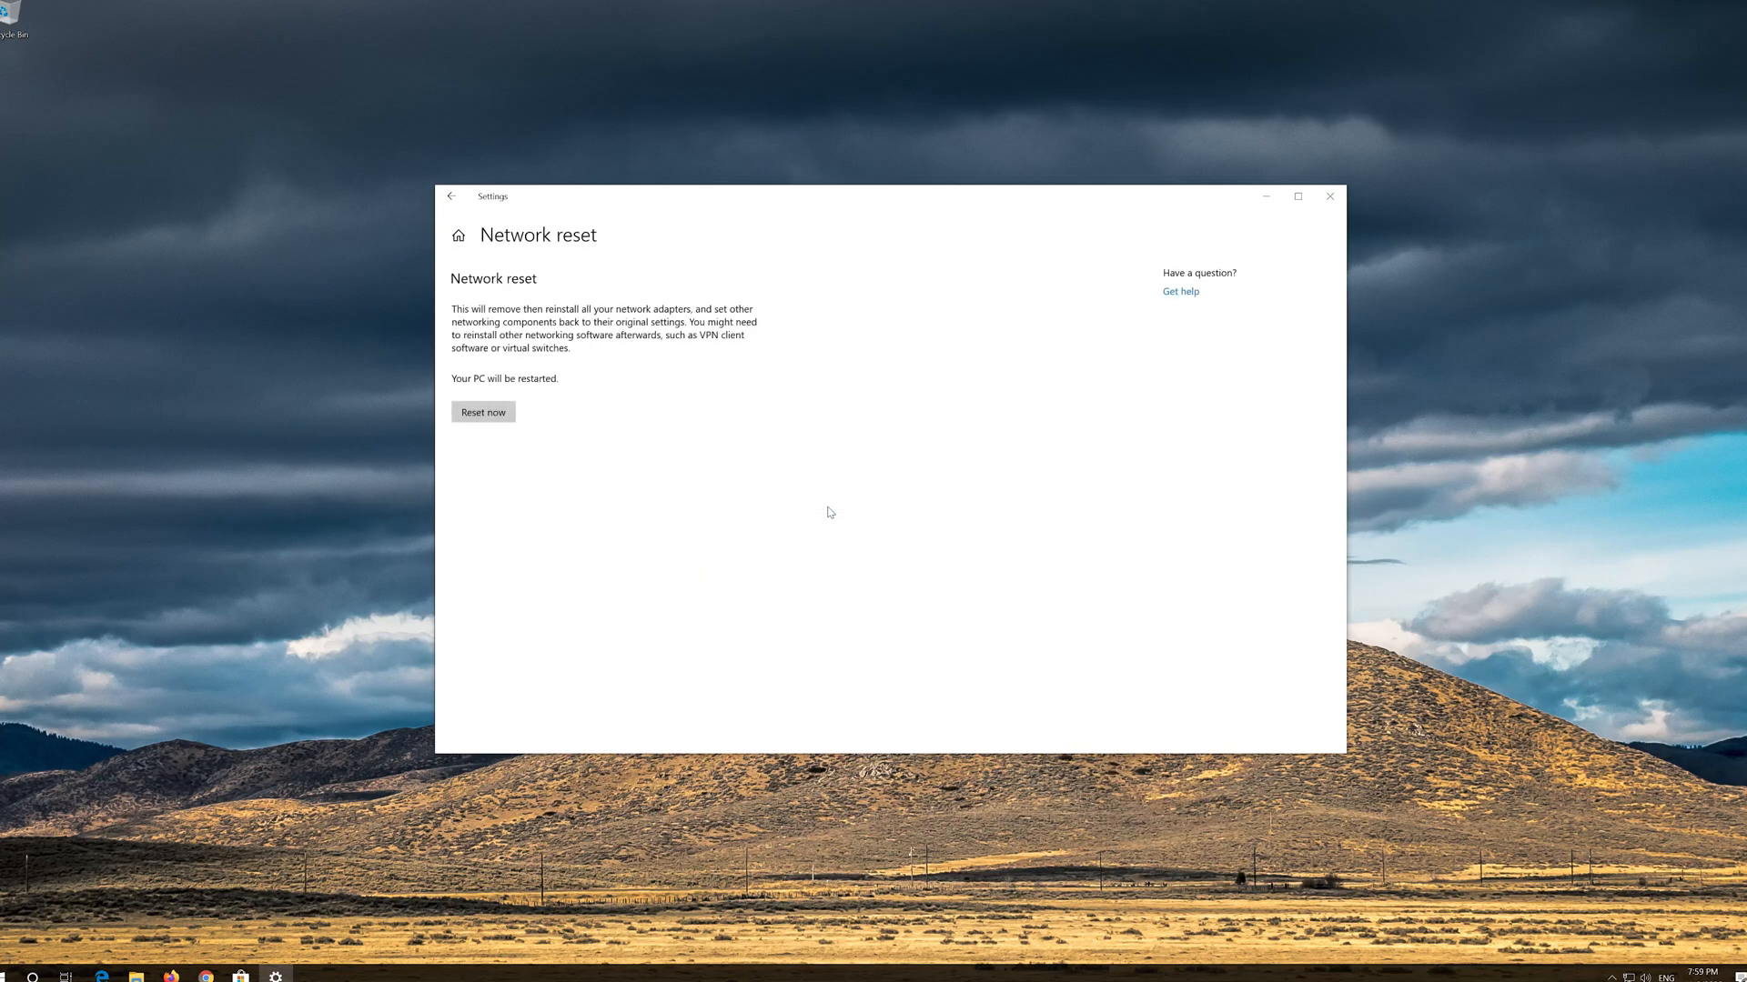
pyautogui.click(484, 411)
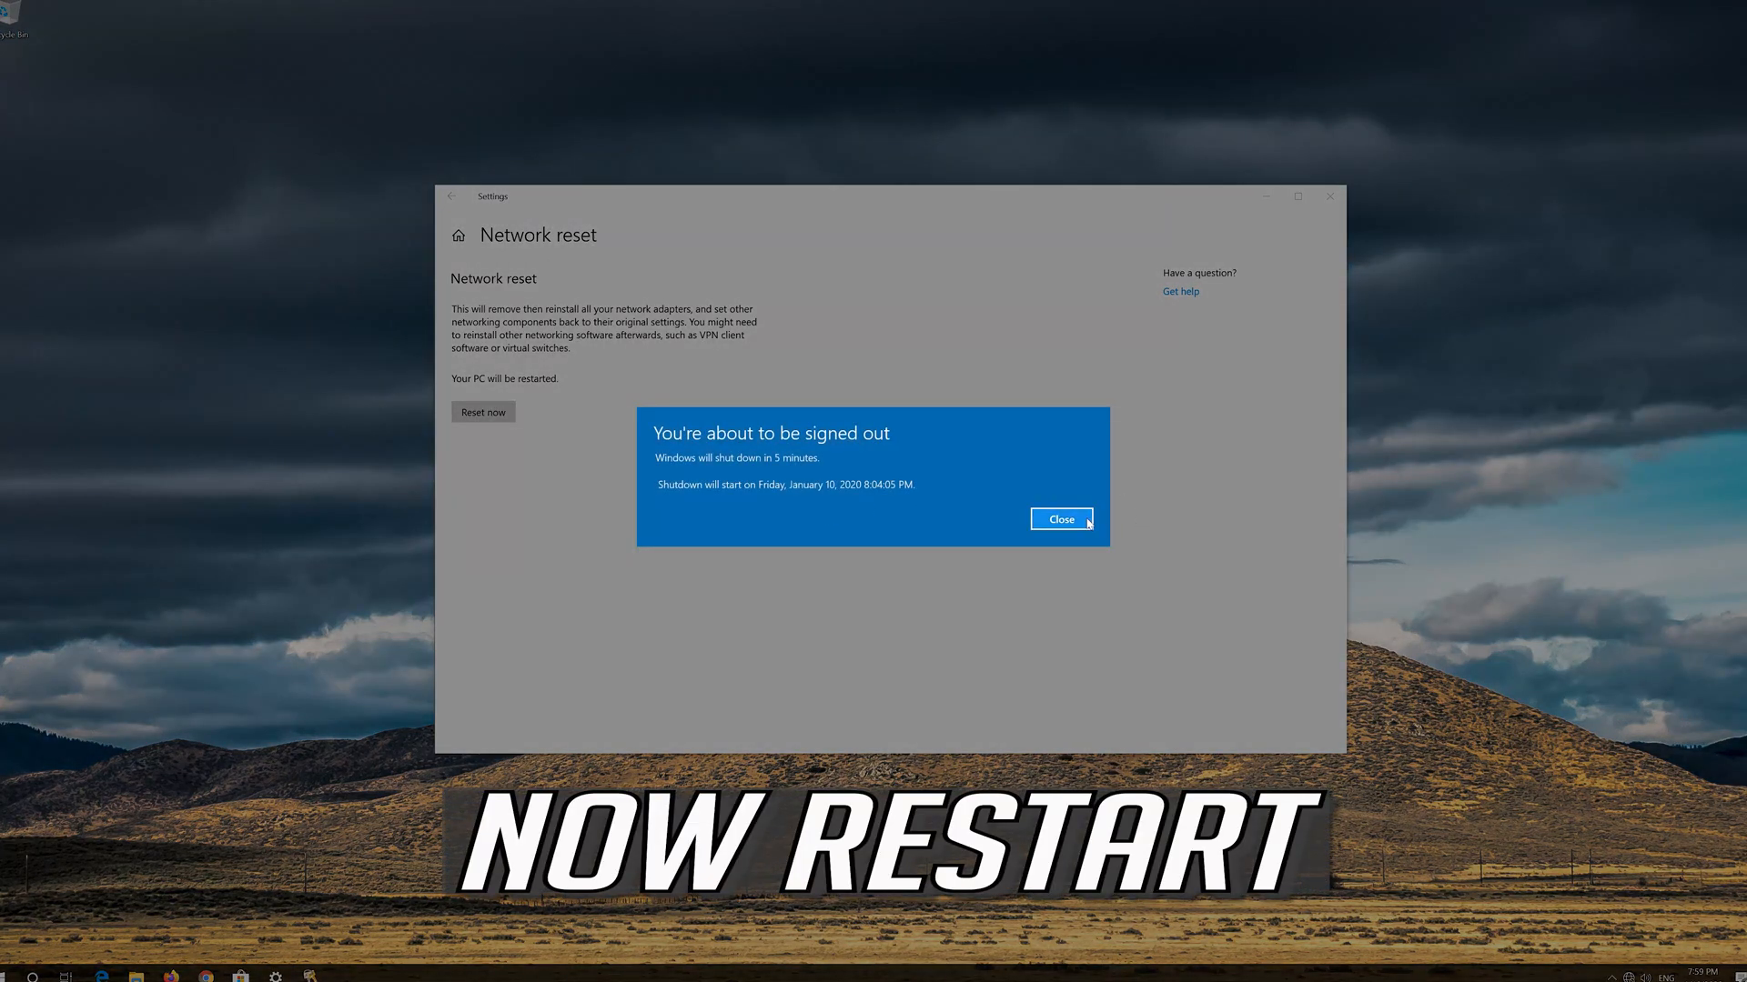
pyautogui.click(1060, 520)
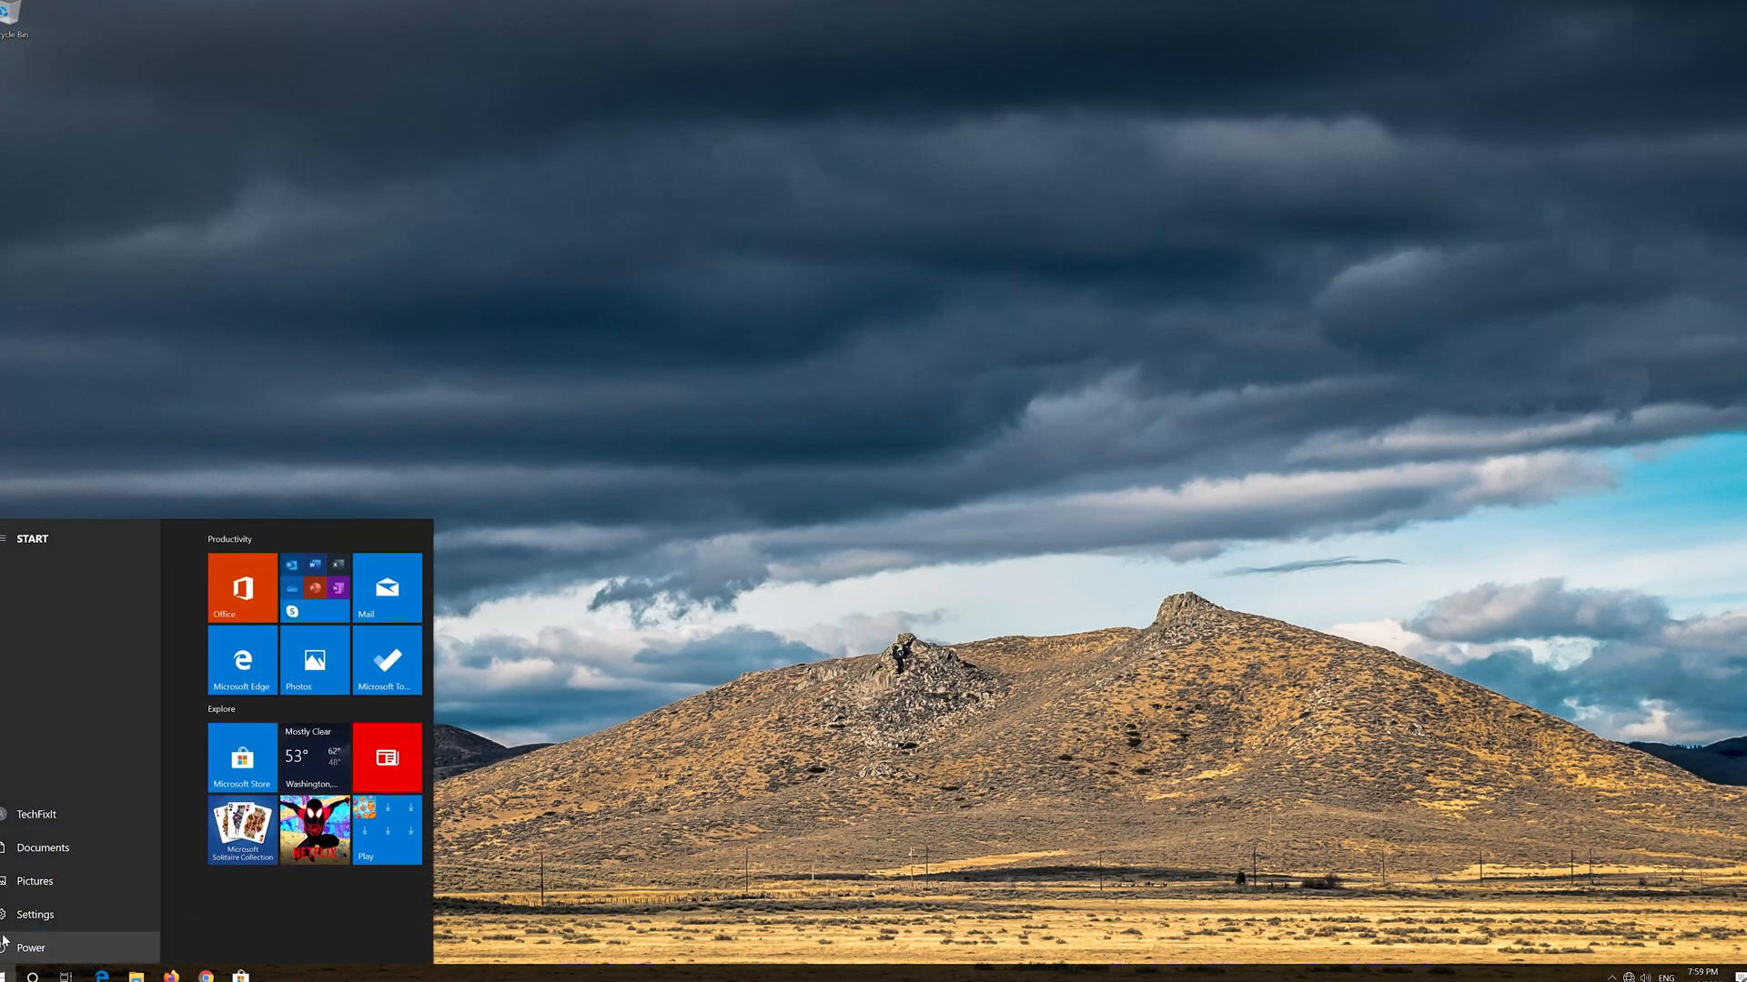
# Use the Start menu Power options to restart the PC.
pyautogui.click(32, 948)
pyautogui.write('device manager')
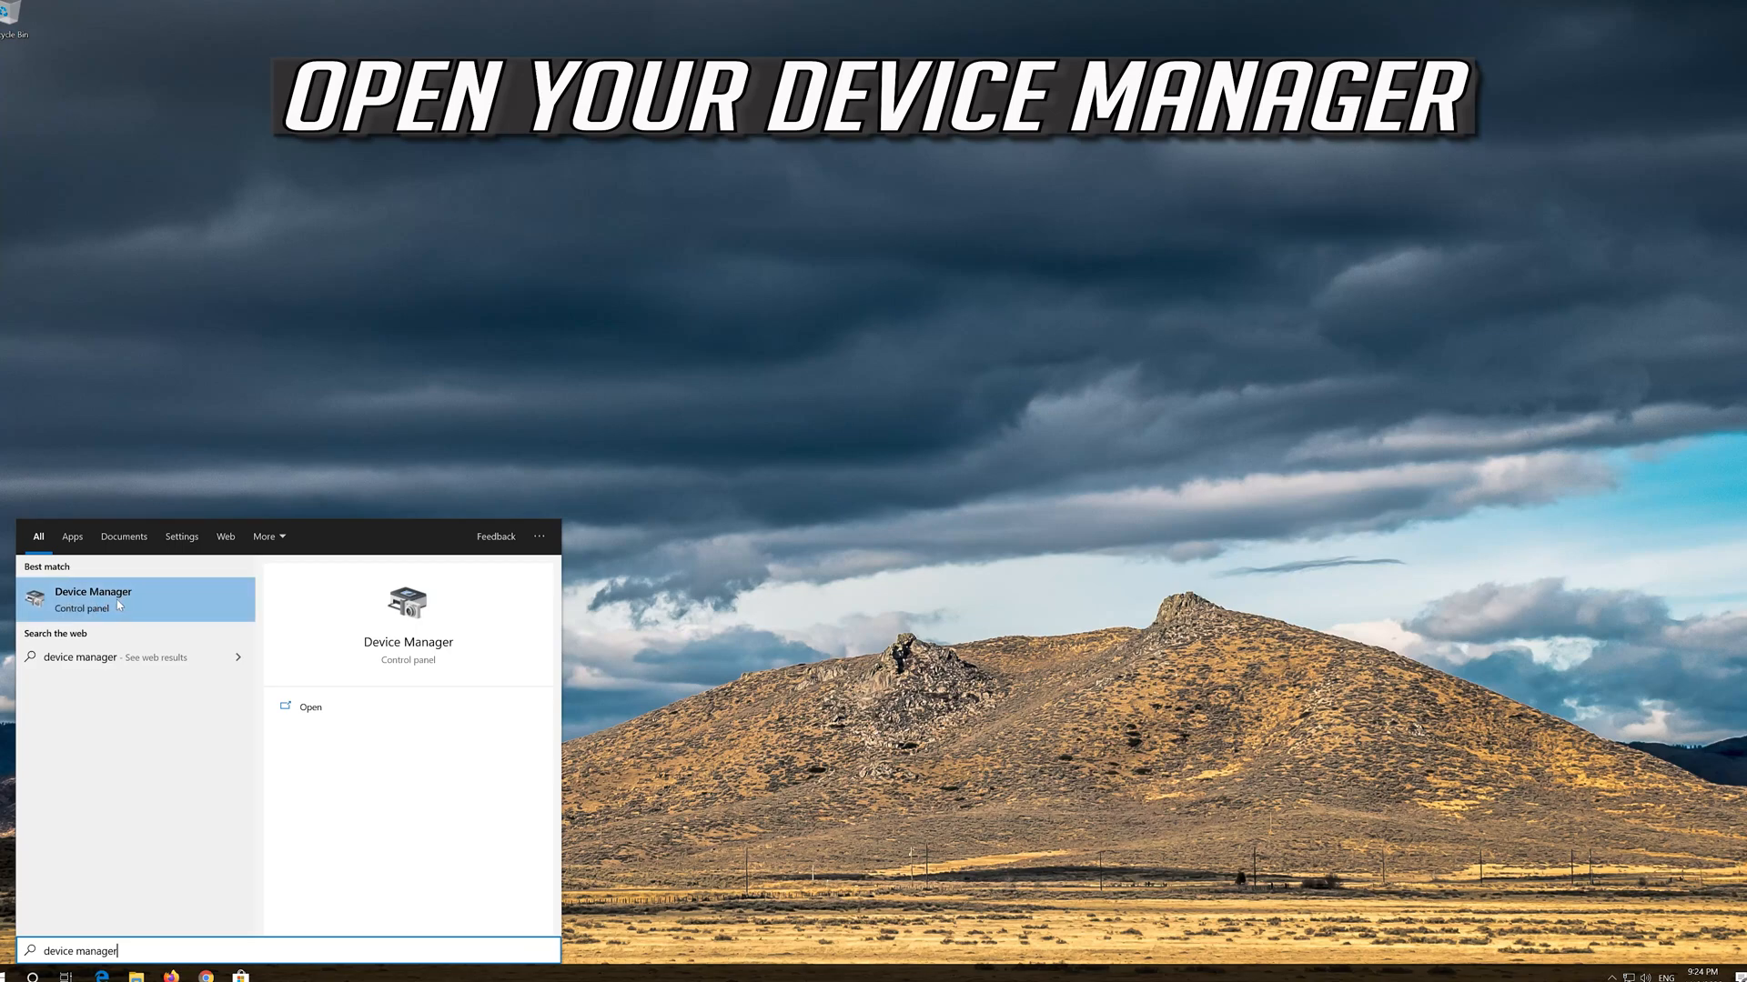
# In Device Manager, uninstall the Intel(R) PRO/1000 MT Desktop Adapter and confirm.
pyautogui.click(95, 598)
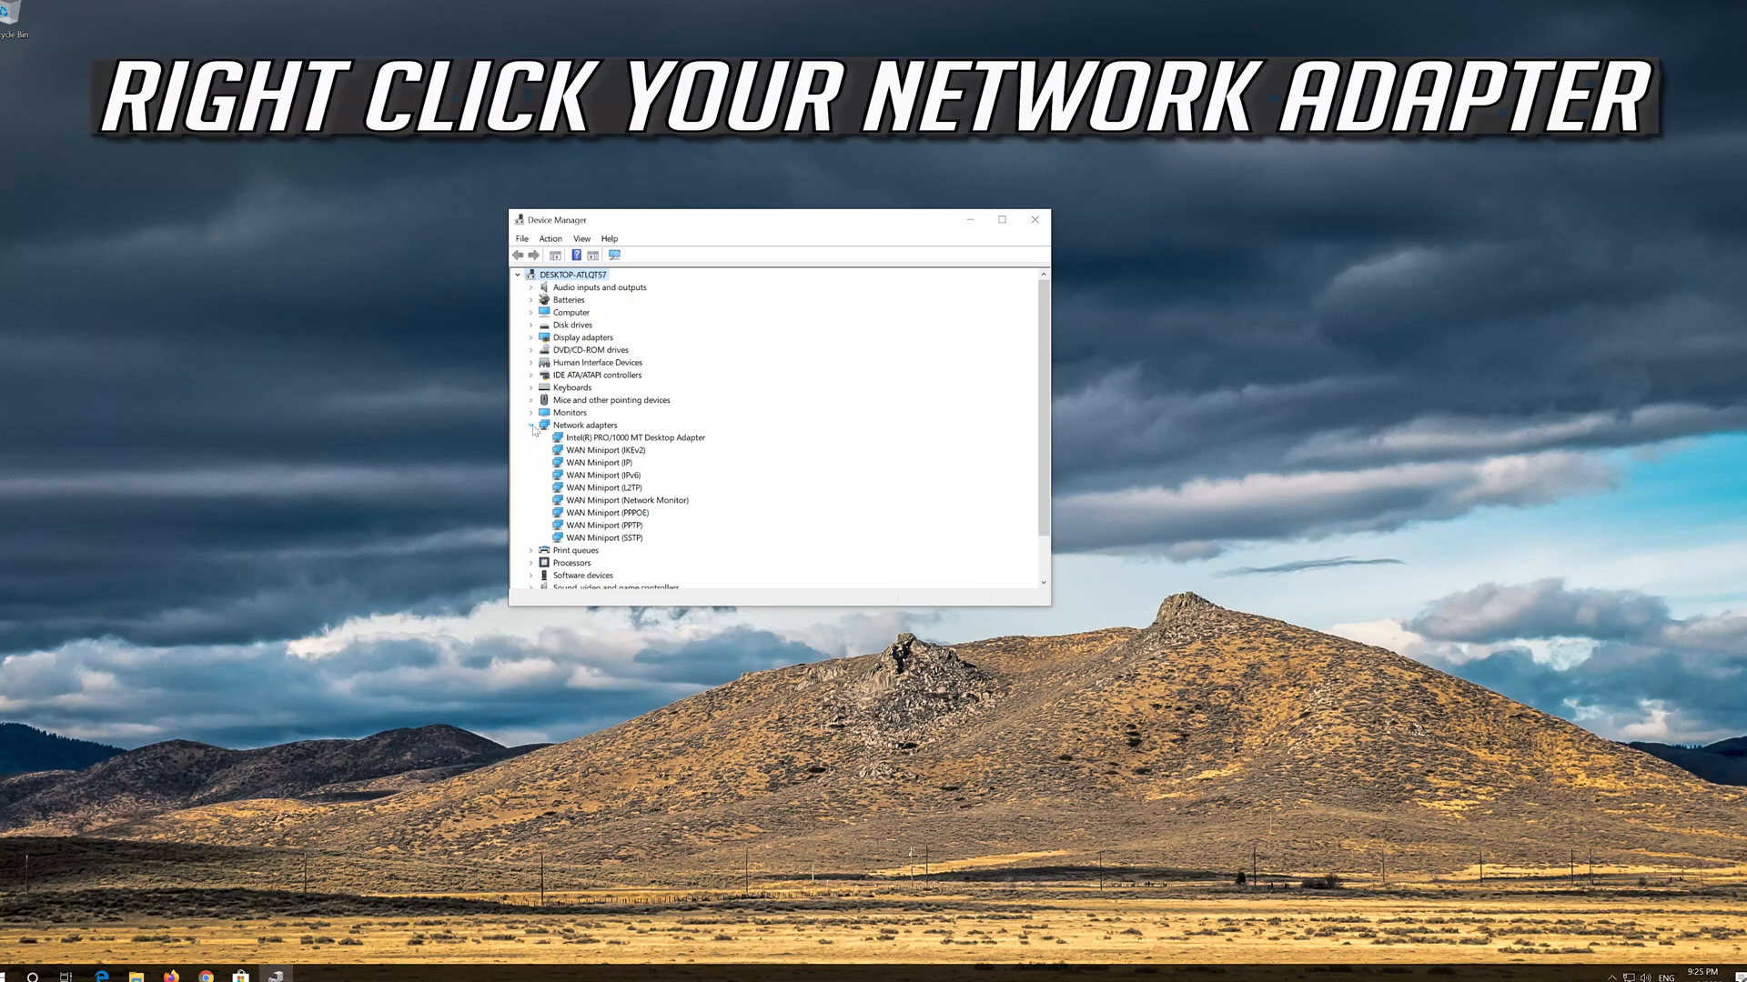
pyautogui.click(637, 436)
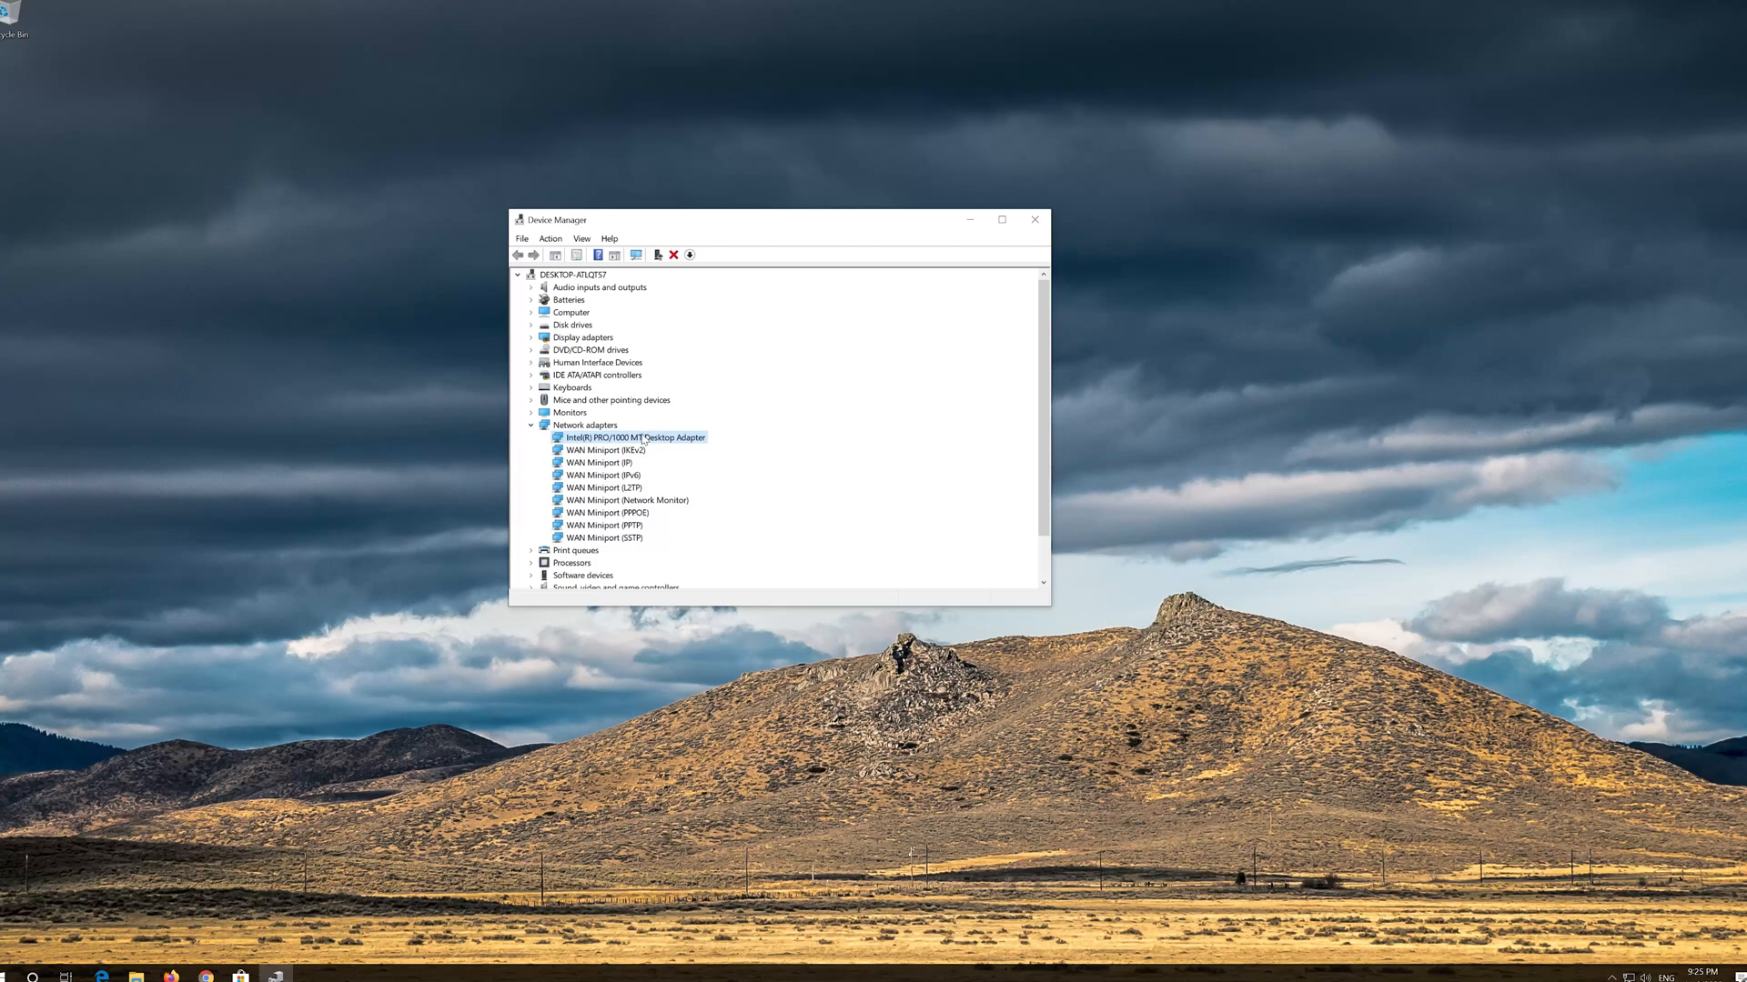
pyautogui.rightClick(637, 437)
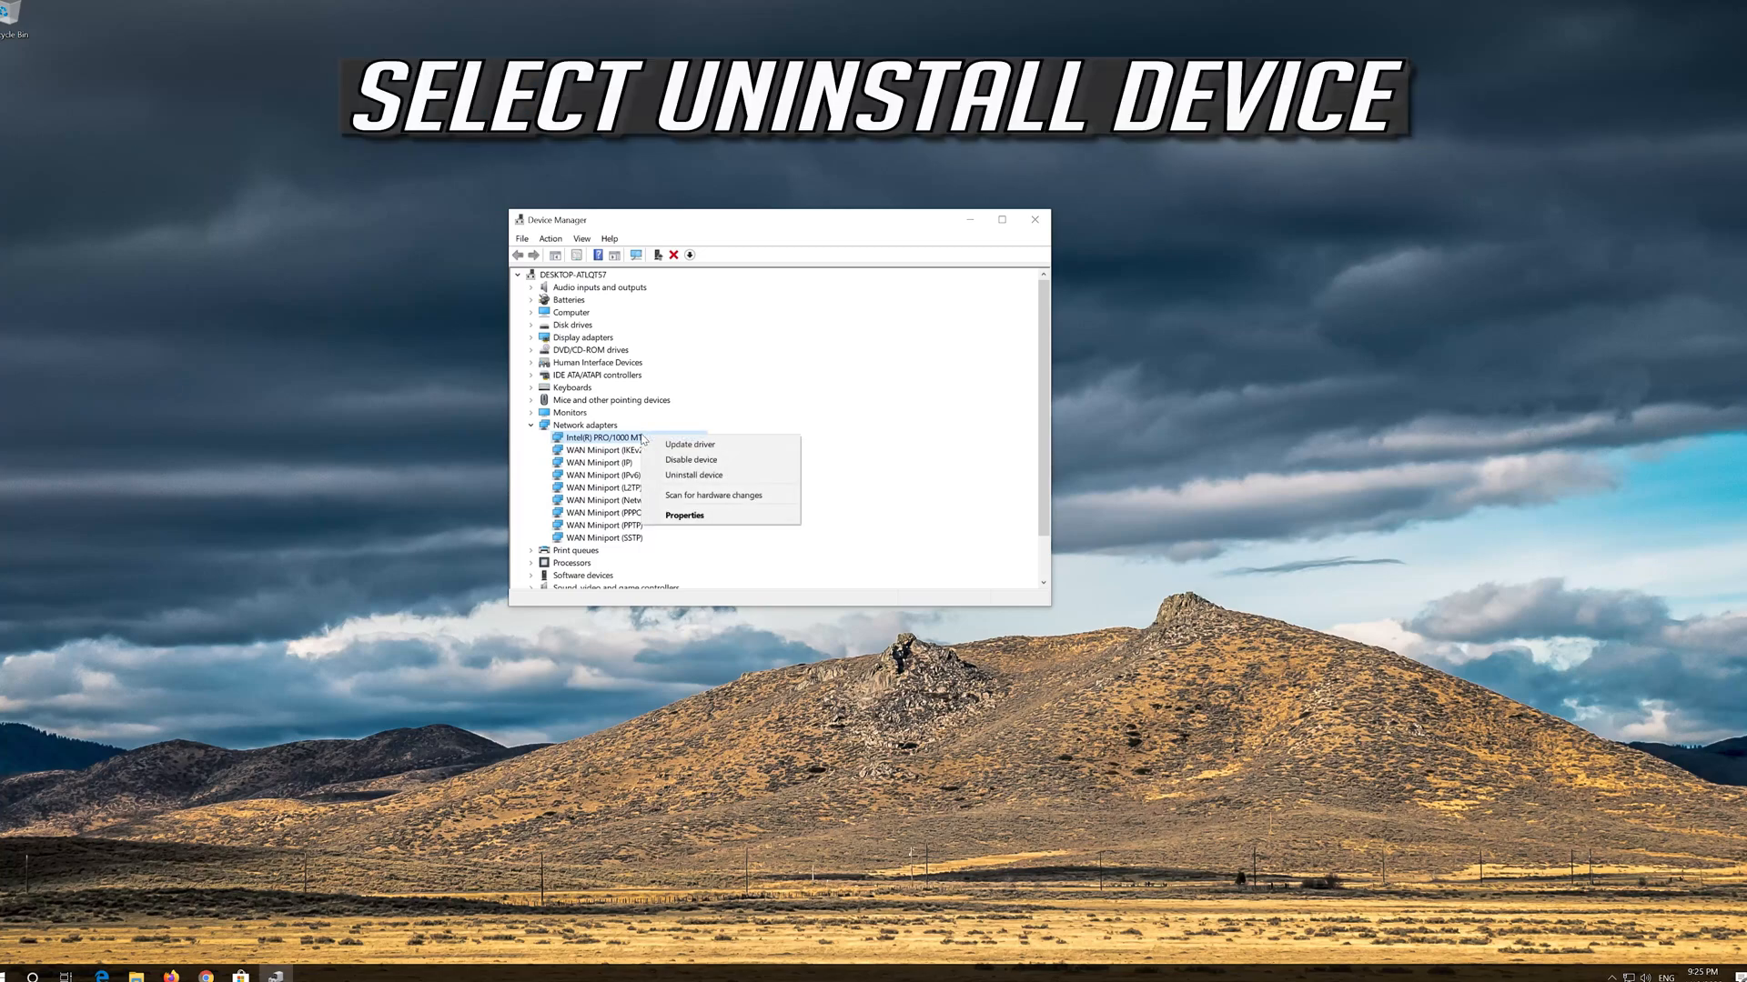
pyautogui.moveTo(705, 475)
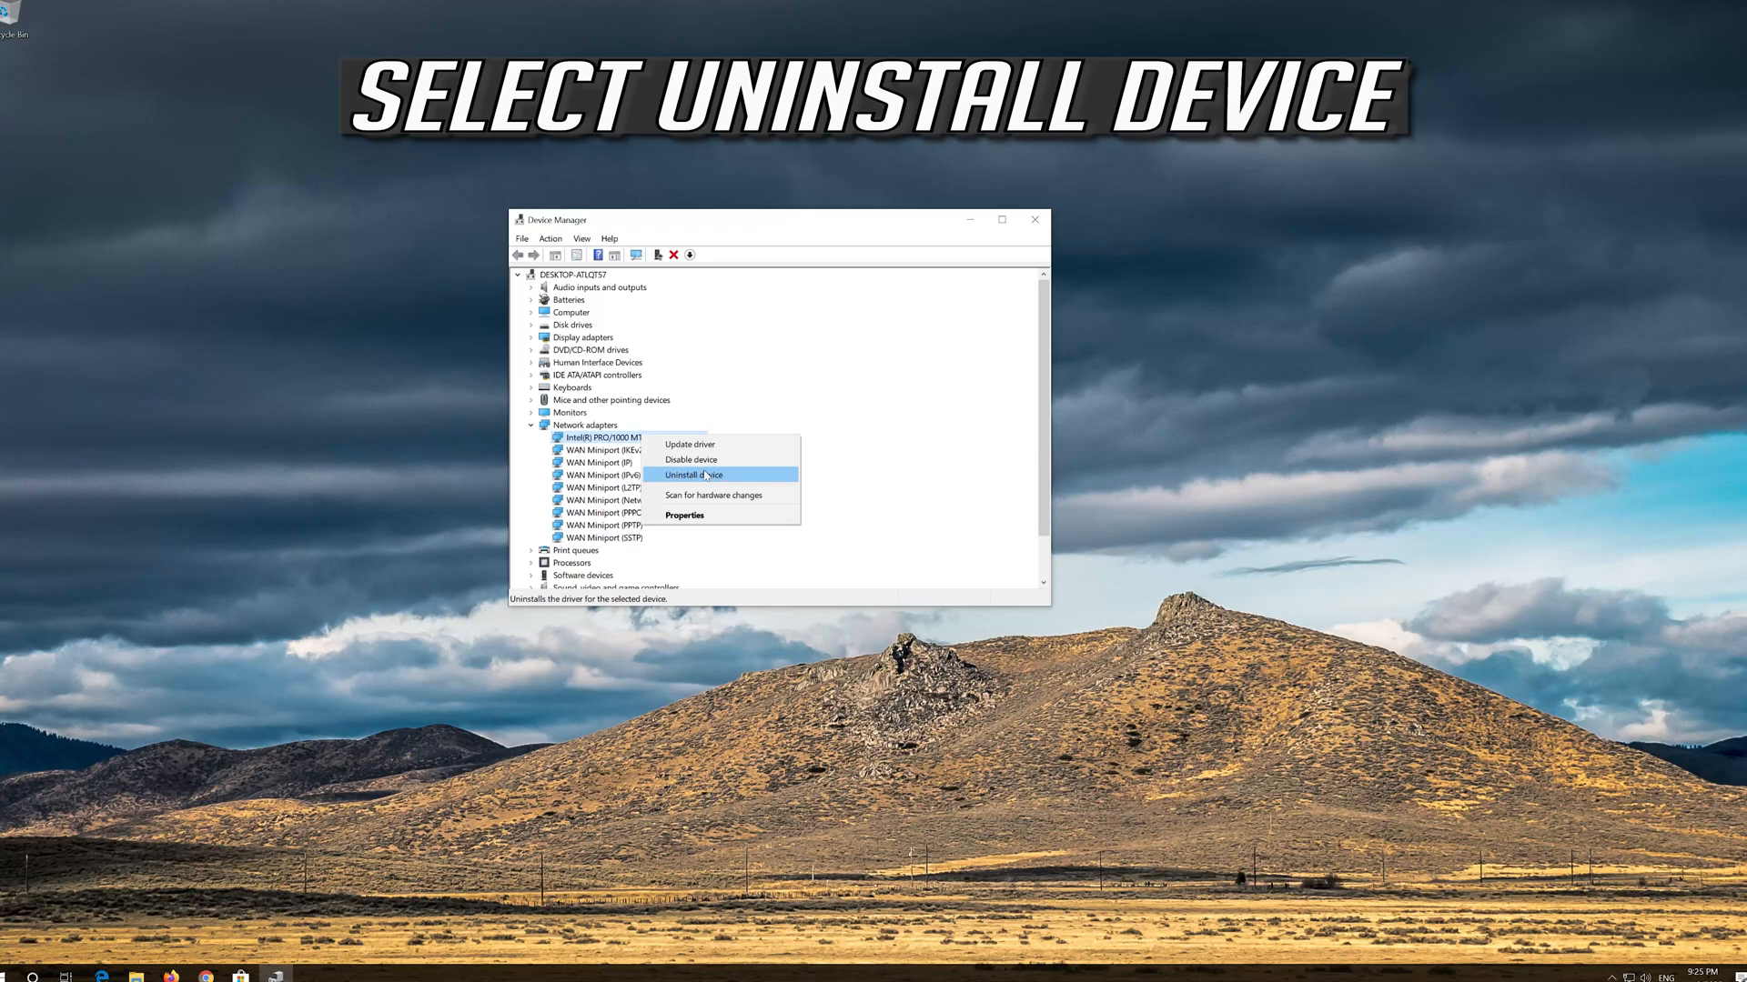
pyautogui.click(691, 475)
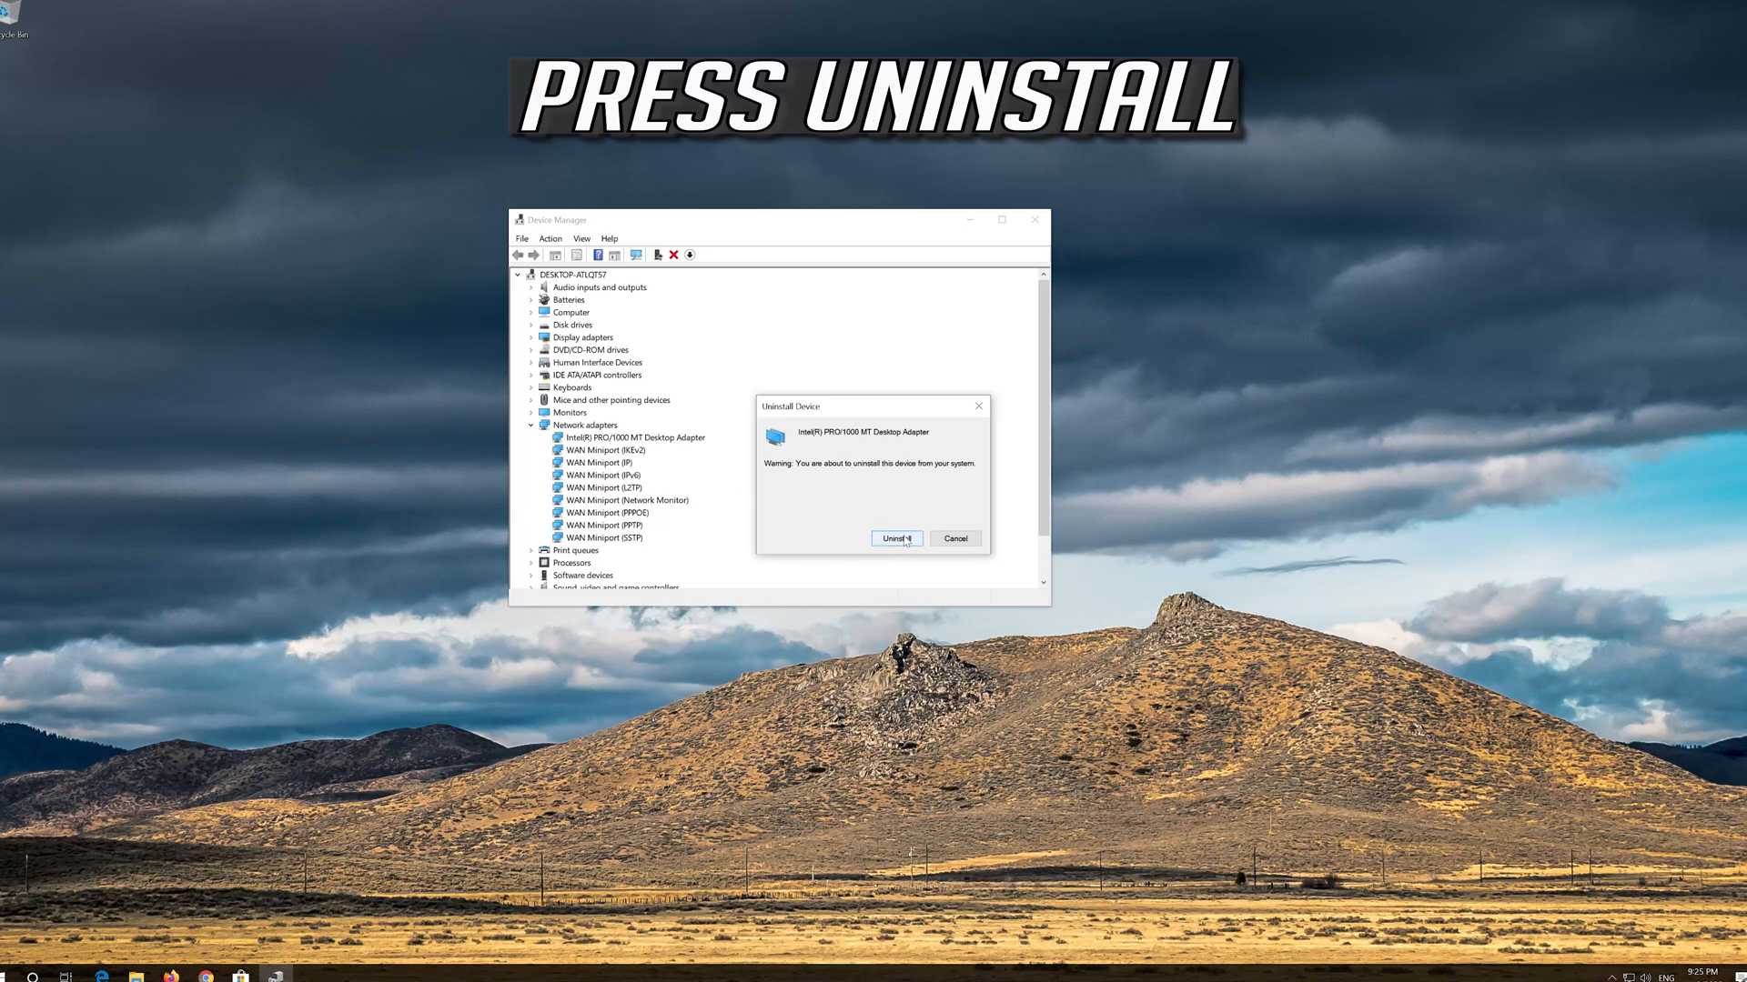
pyautogui.click(895, 538)
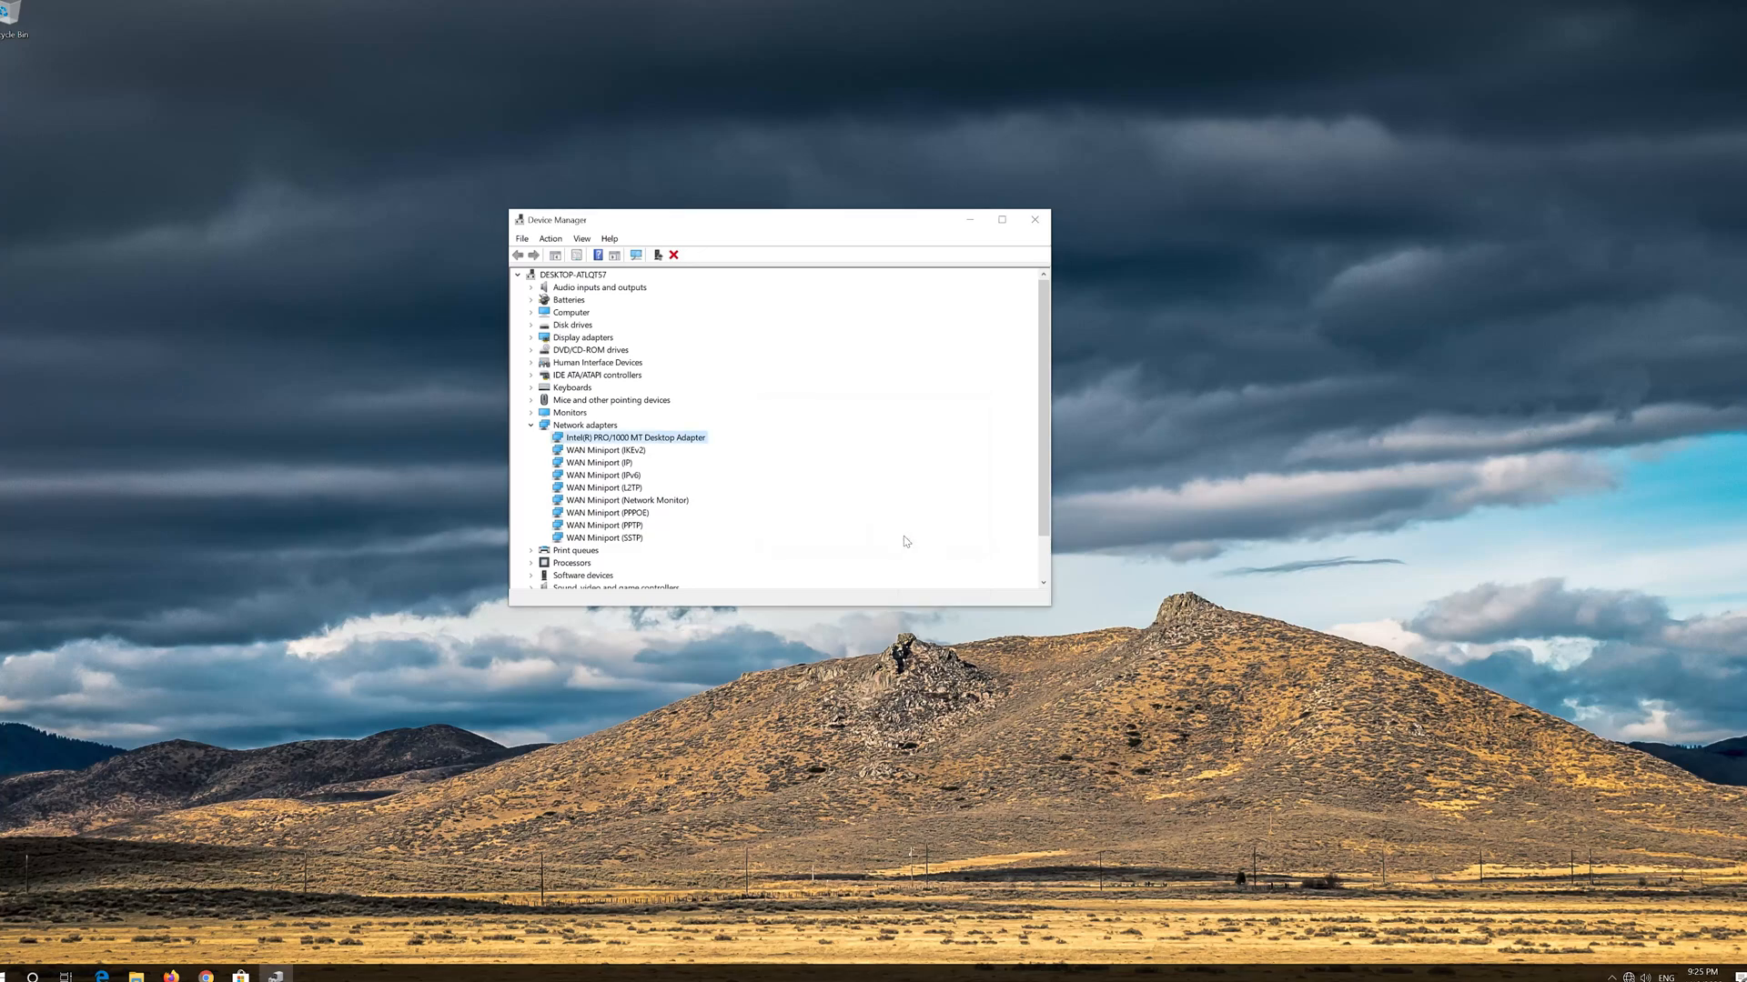